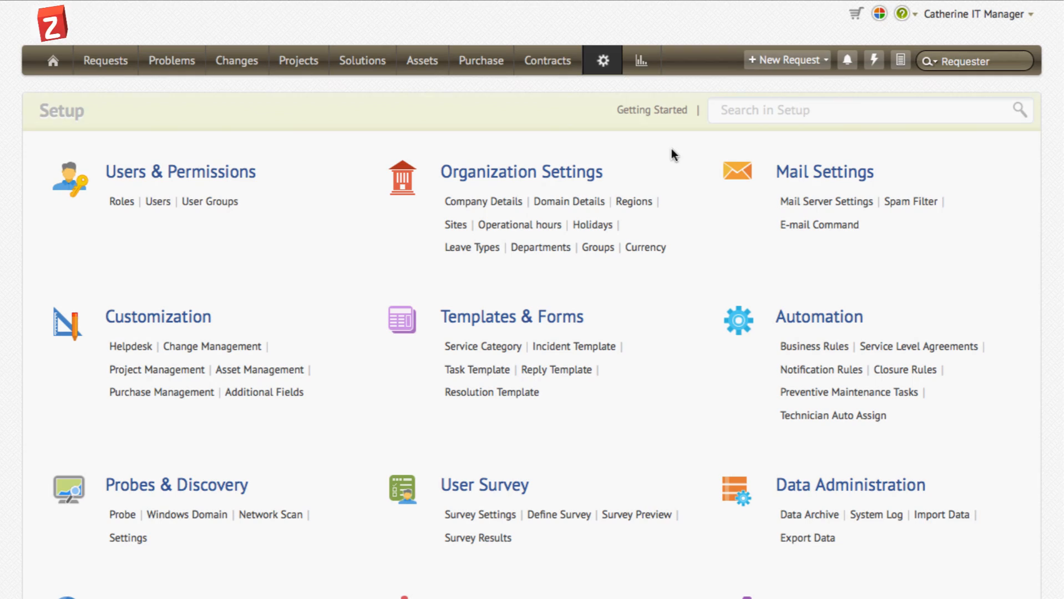
Browse to the empty My Open Problems list and begin creating a new problem.
click(172, 60)
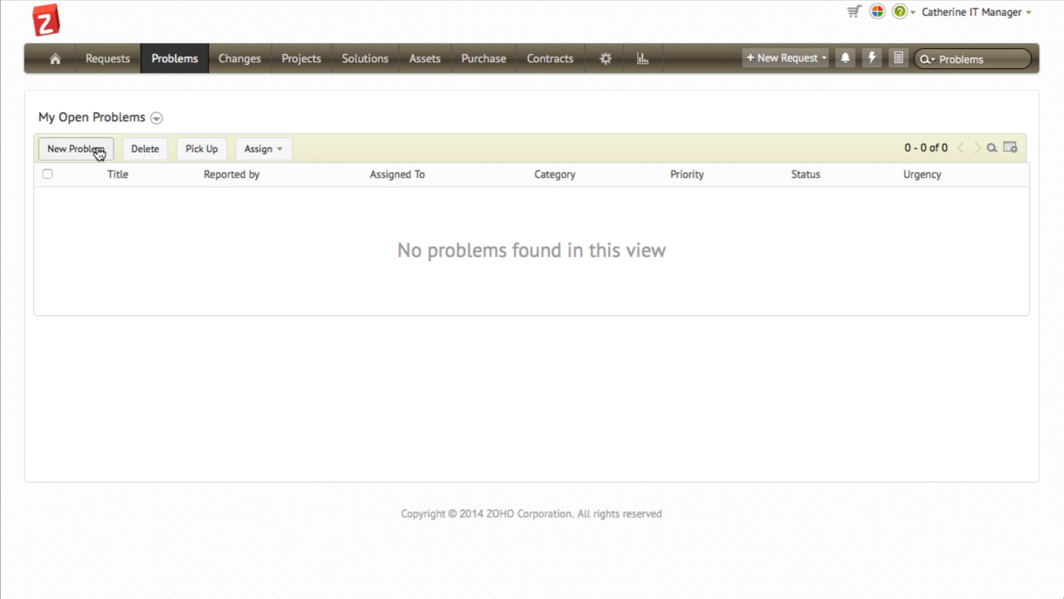
click(75, 148)
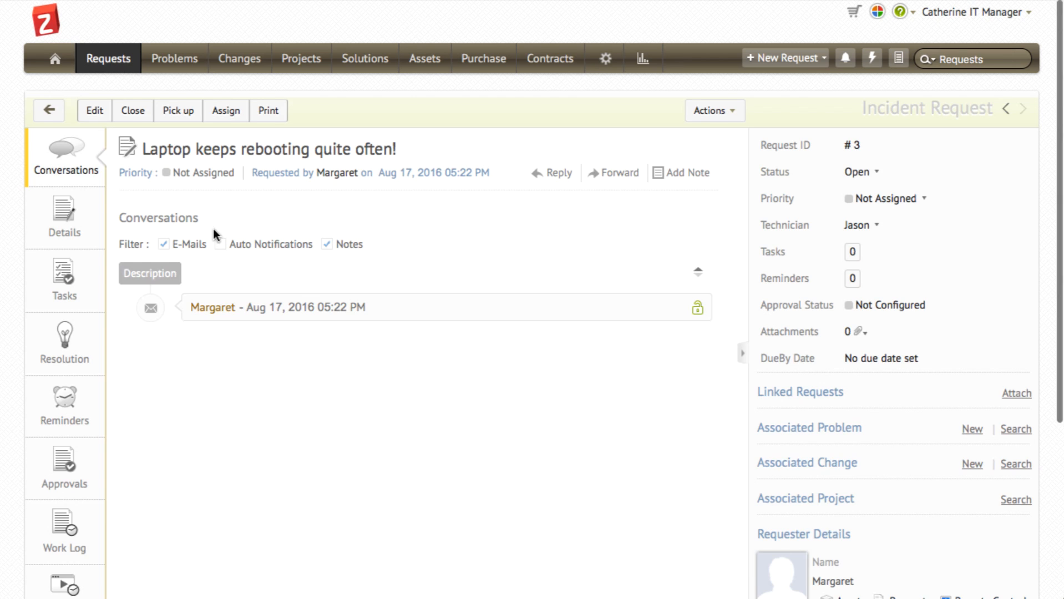
click(971, 430)
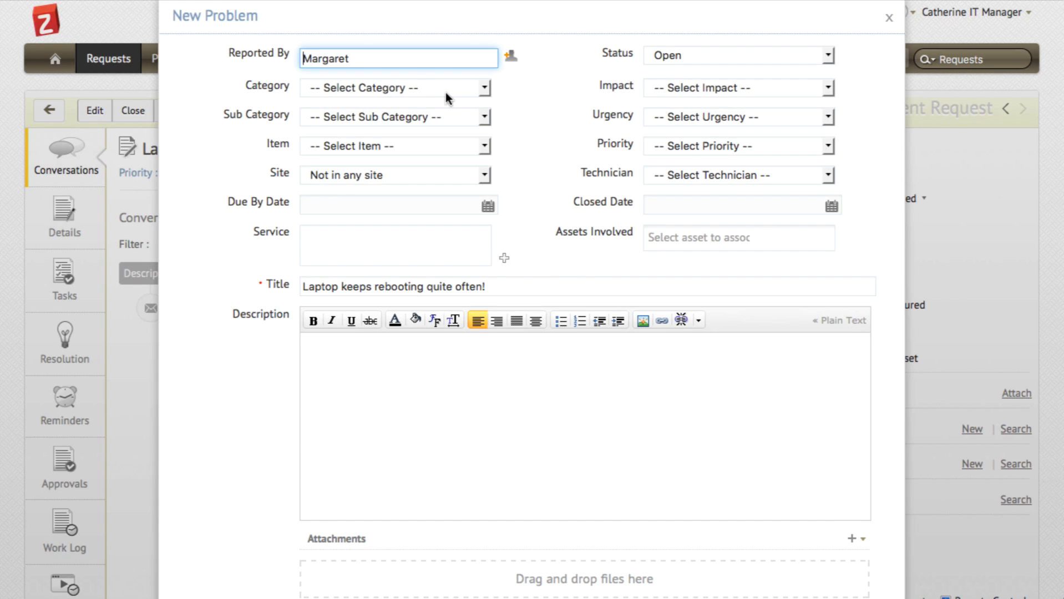
click(889, 18)
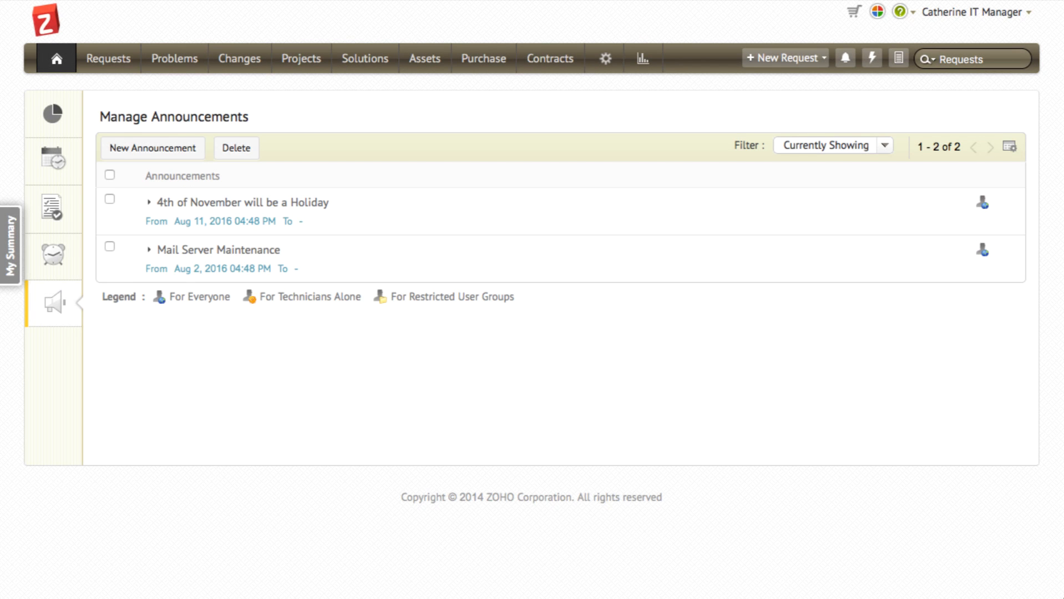
click(174, 59)
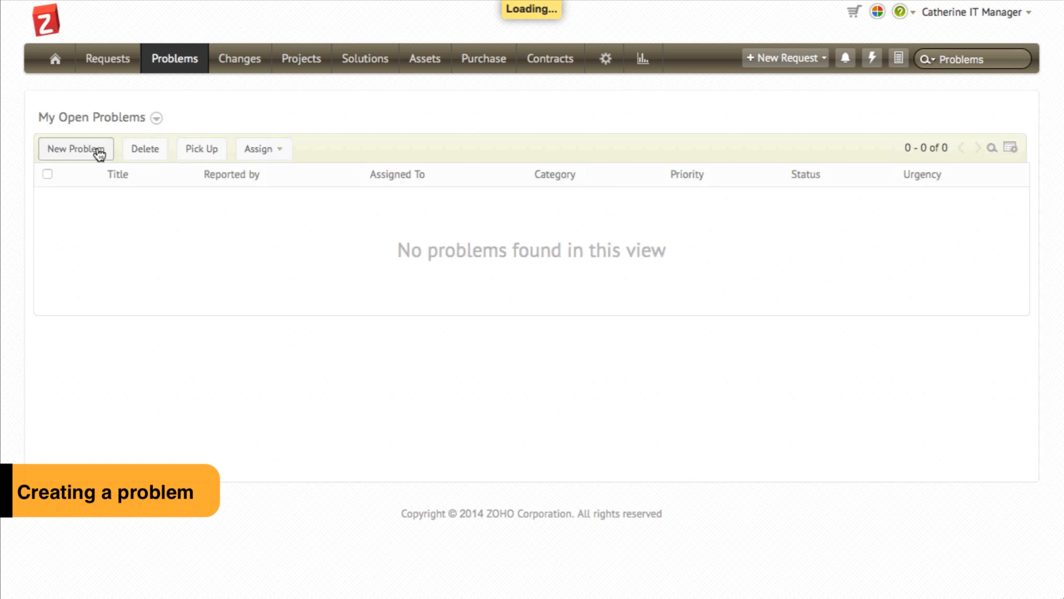
Create and save problem 'DEMO PROBLEM' reported by Marcus Zylker with Email as the affected service.
click(76, 148)
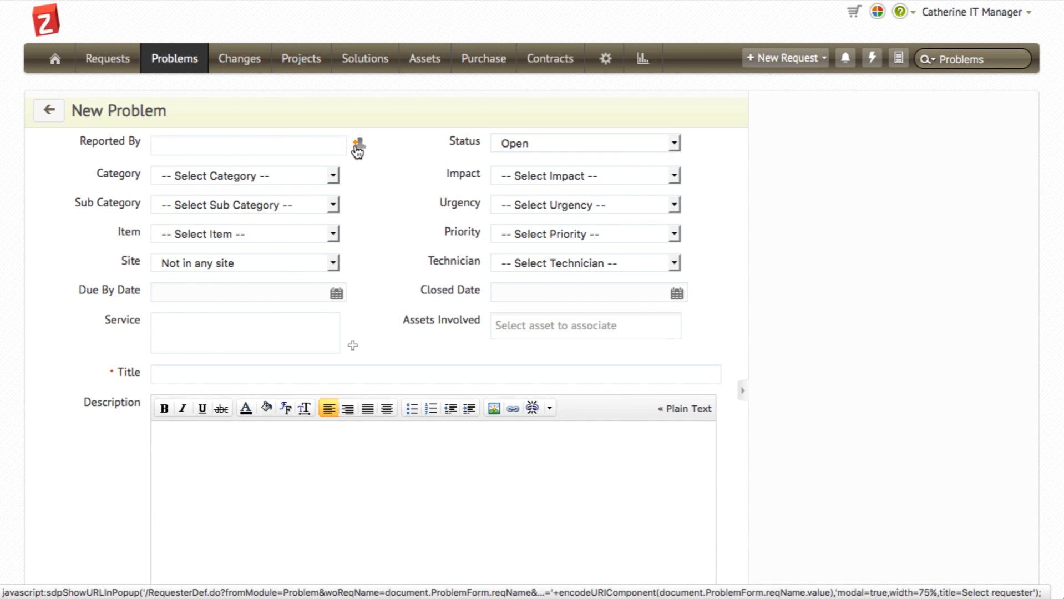
click(357, 146)
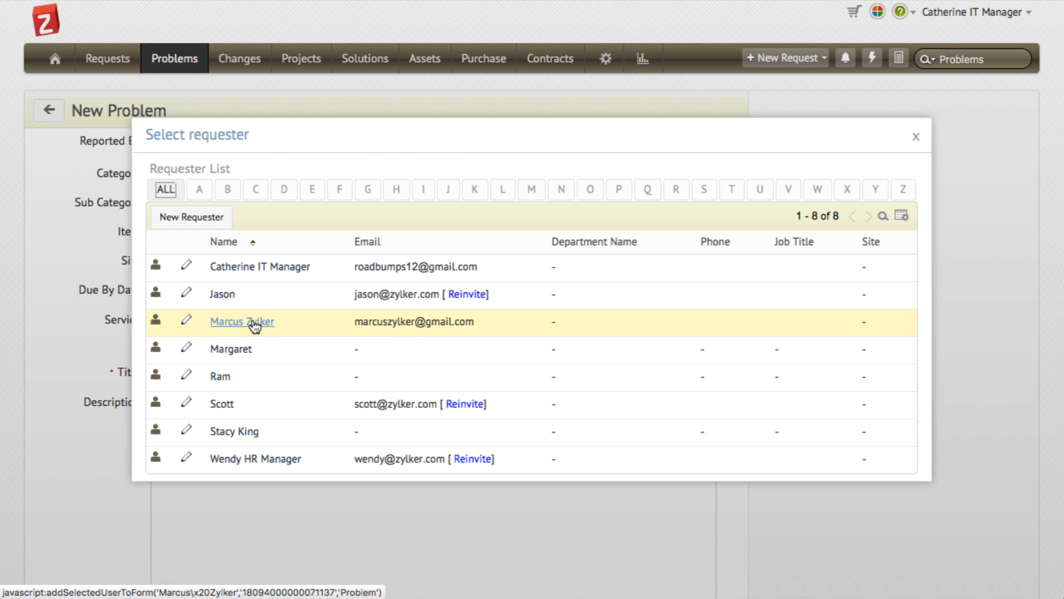
click(241, 322)
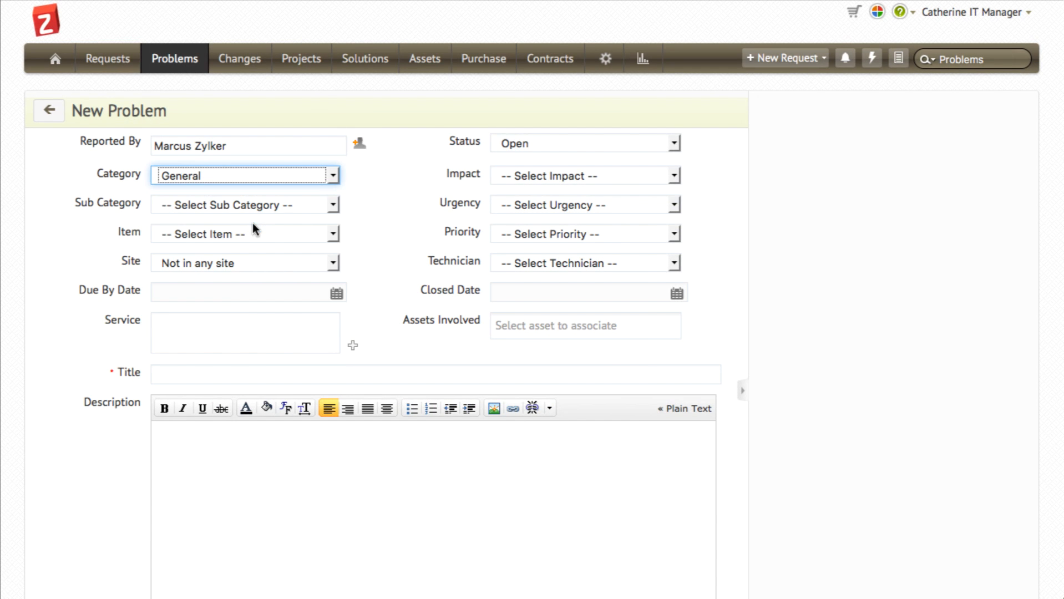
mouse_move(312, 263)
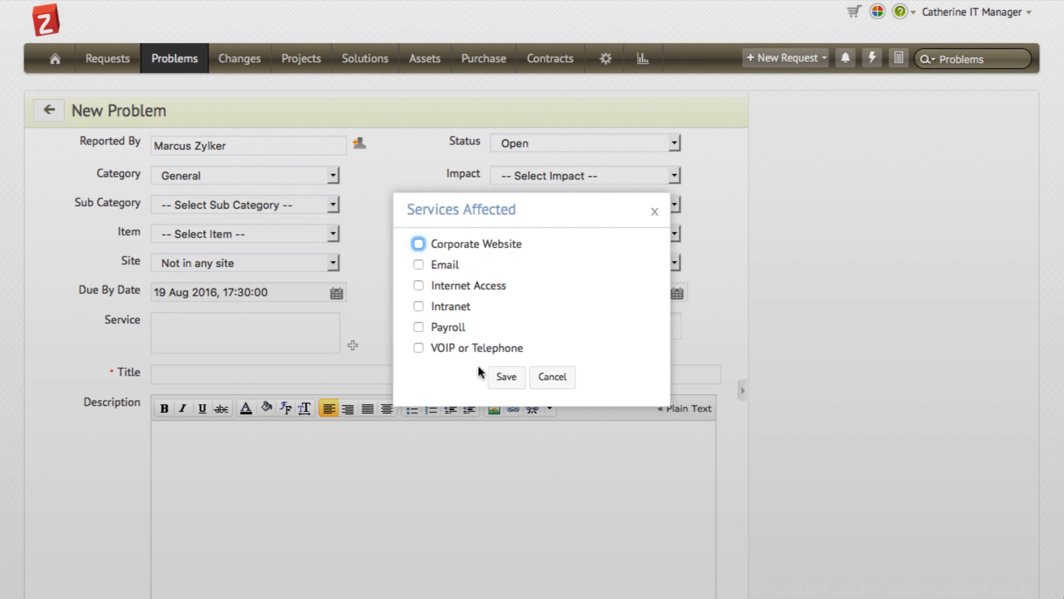
click(505, 377)
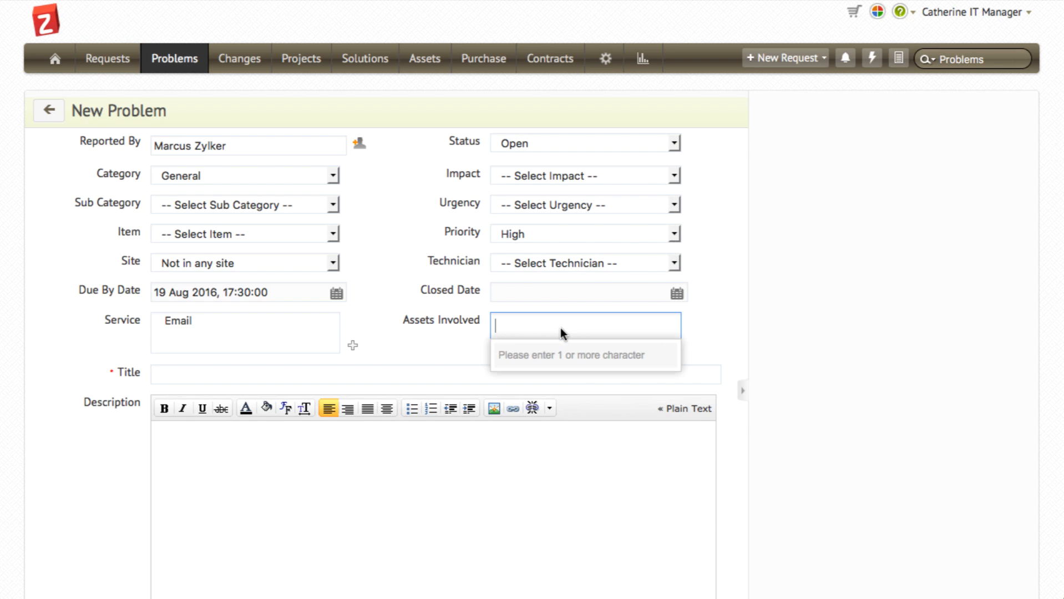
click(426, 374)
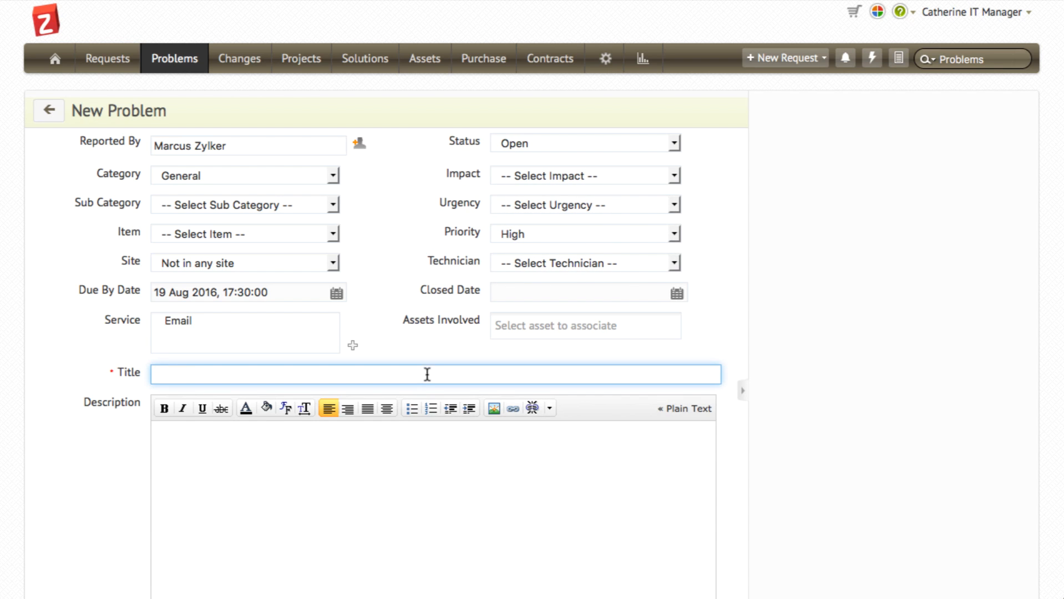
text(DEMO PROBLEM)
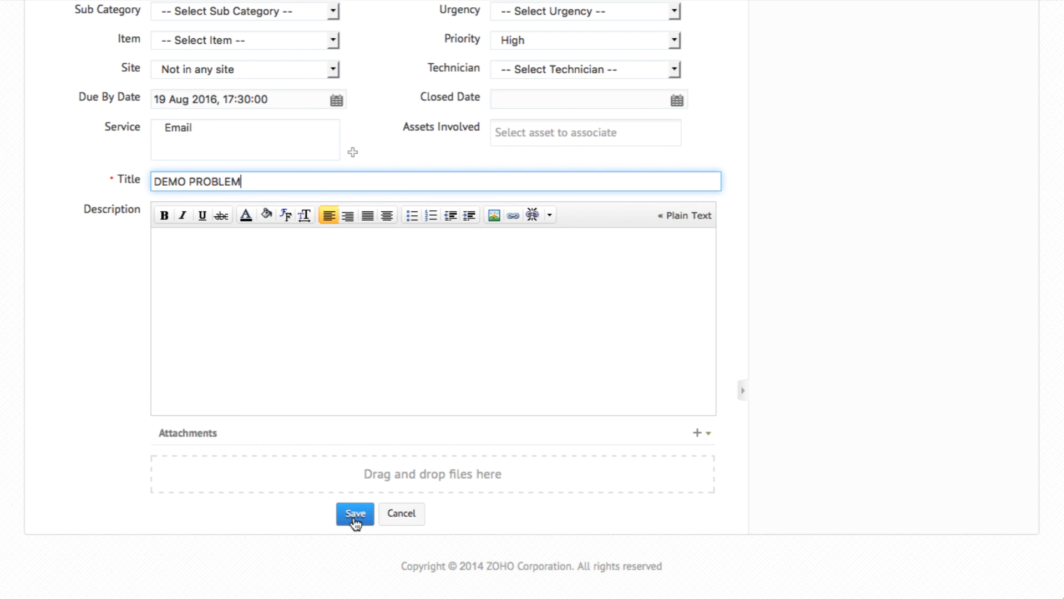
click(353, 514)
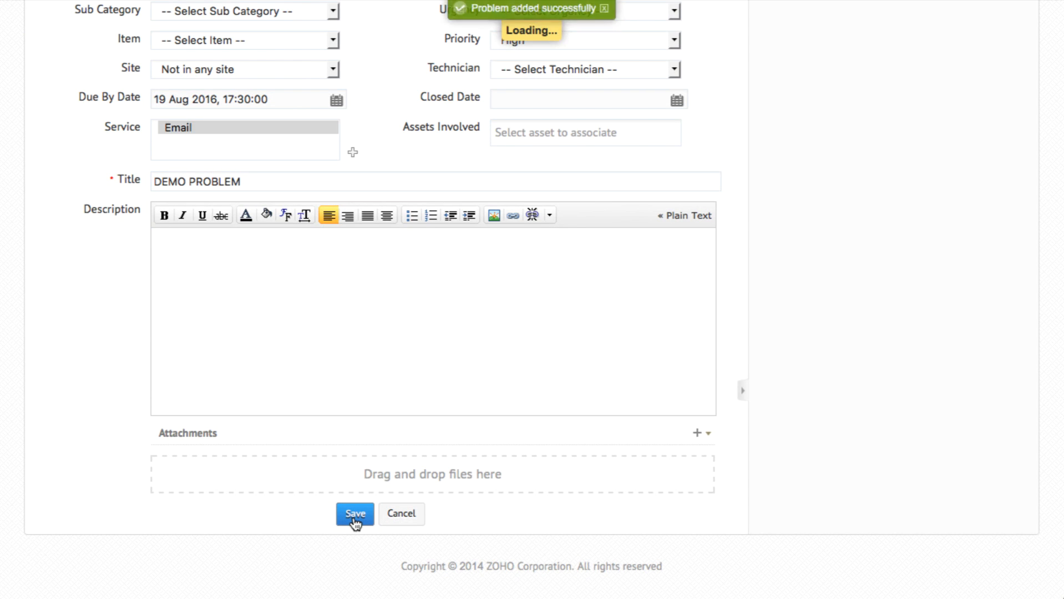
Dismiss the Mark as Known Error prompt leaving DEMO PROBLEM marked No, then view its Analysis section.
click(354, 514)
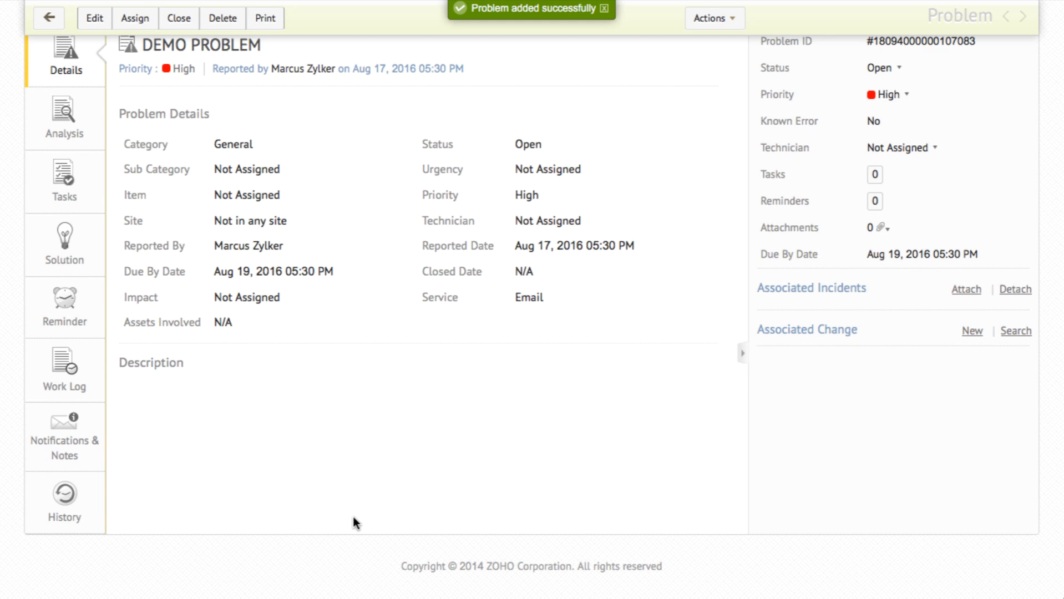
scroll(up, 3)
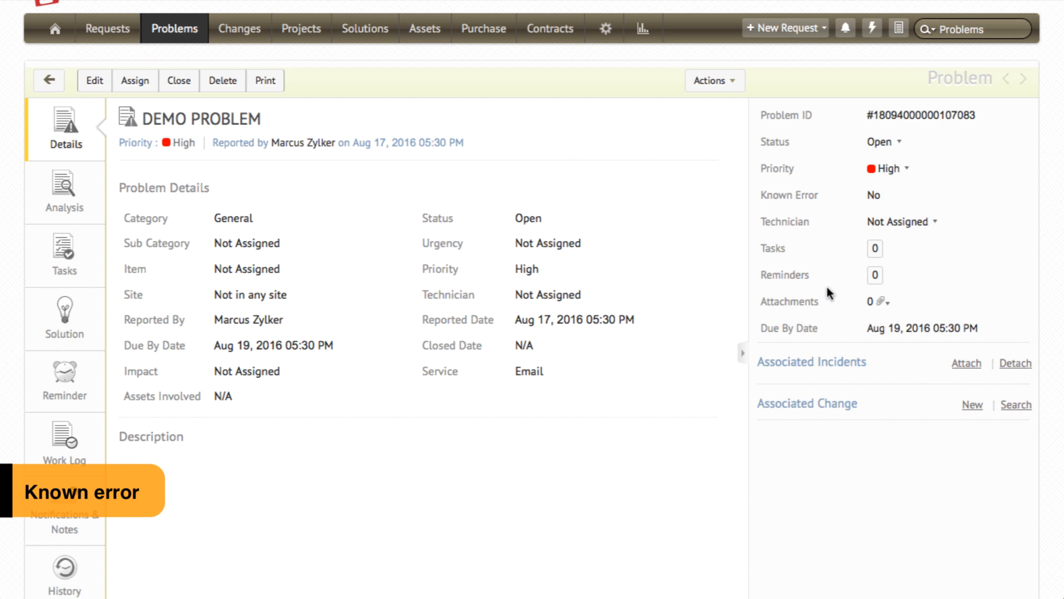
click(872, 196)
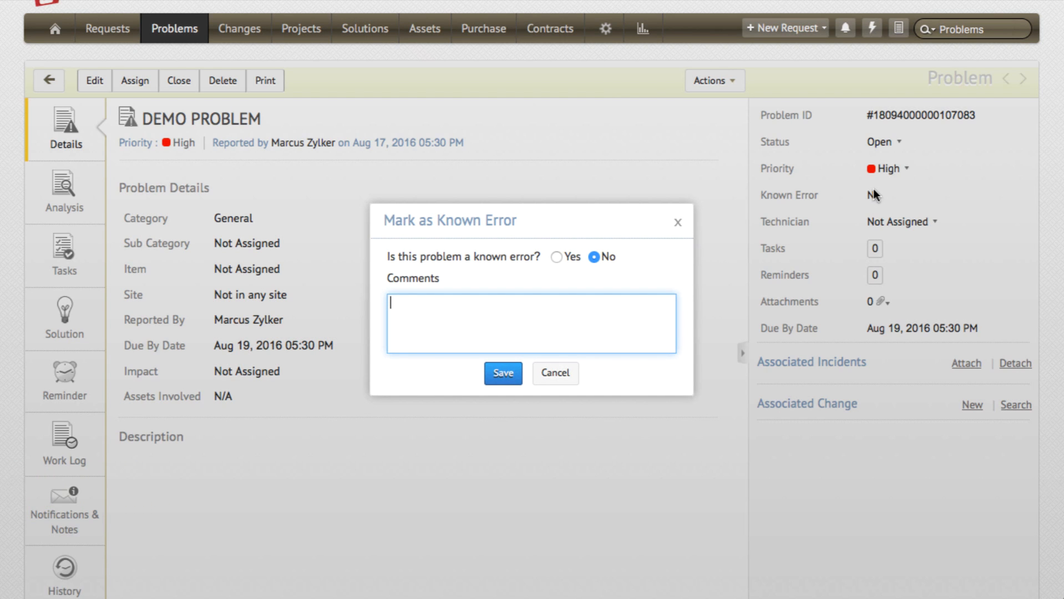
click(502, 372)
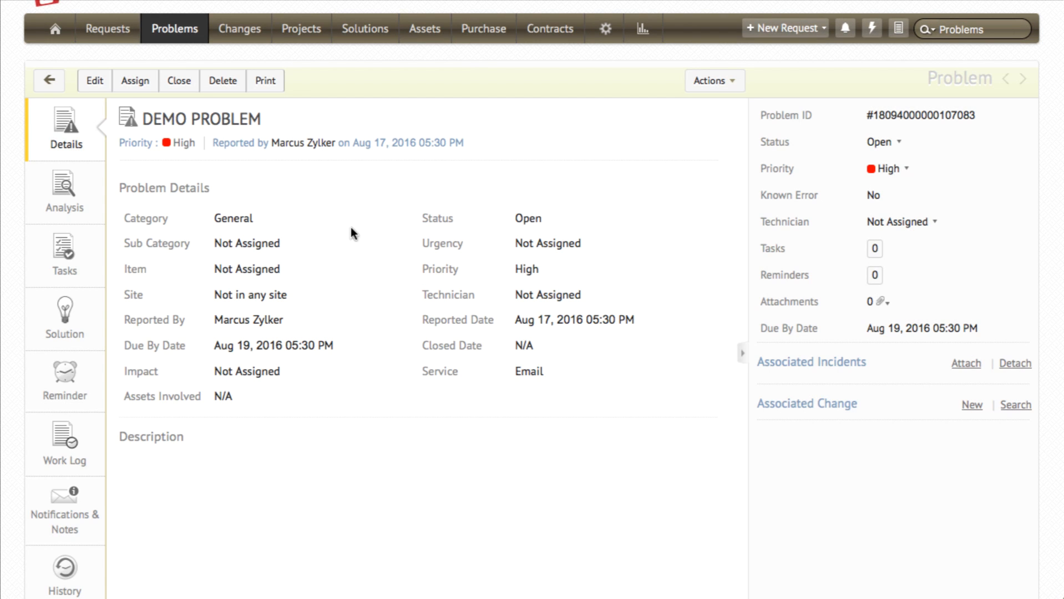
click(65, 193)
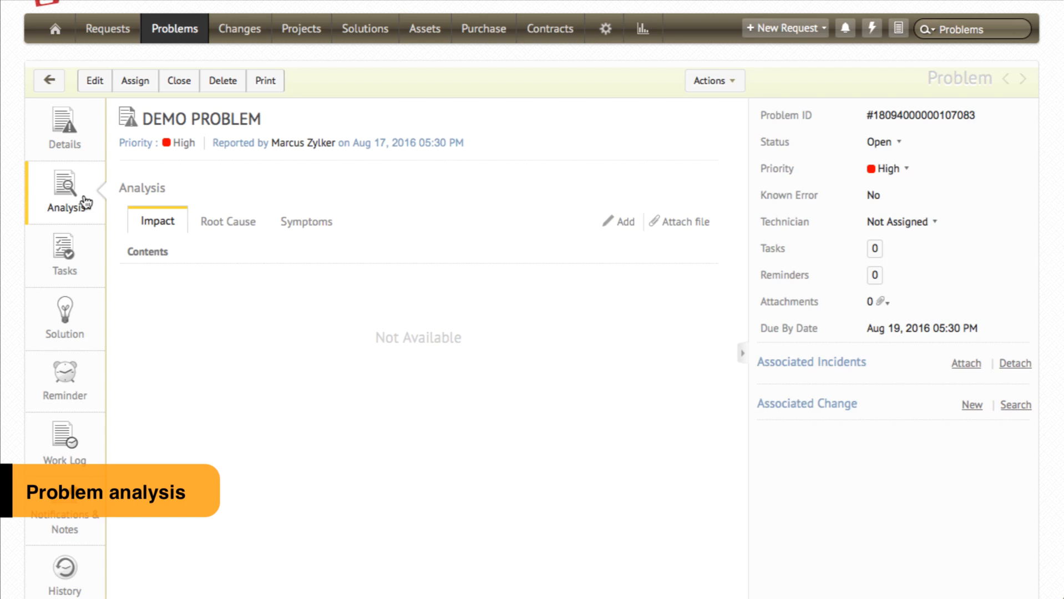
Review the empty Root Cause and Symptoms analysis tabs, then move to the Tasks section.
click(229, 221)
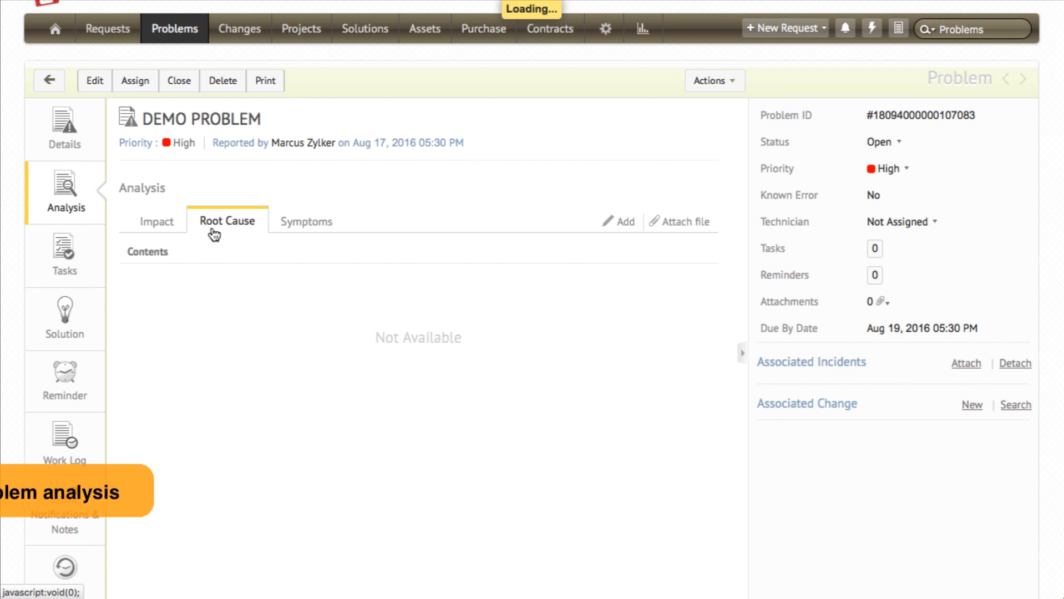
click(305, 220)
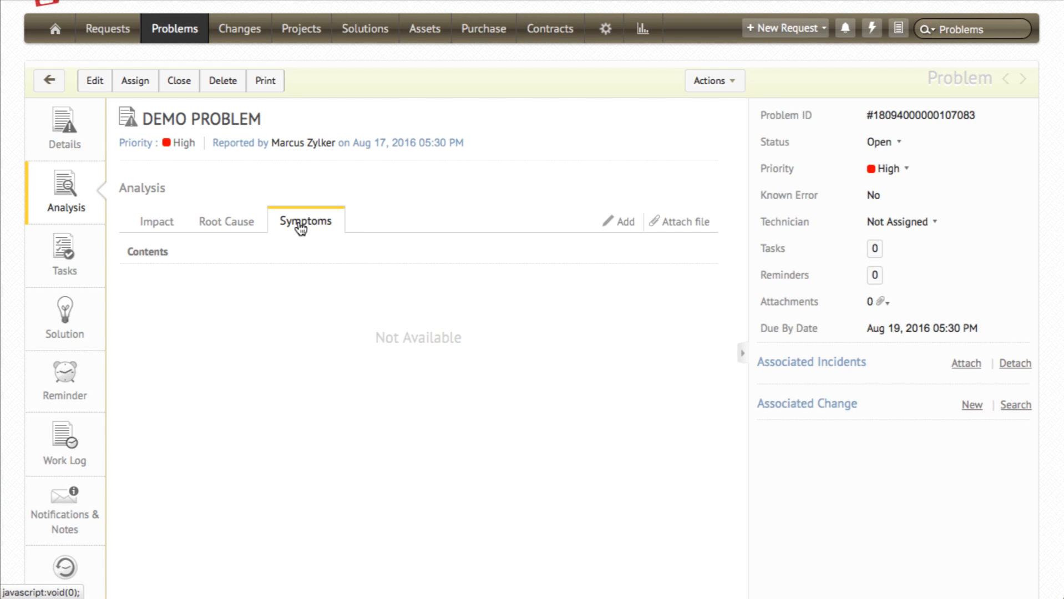
mouse_move(626, 225)
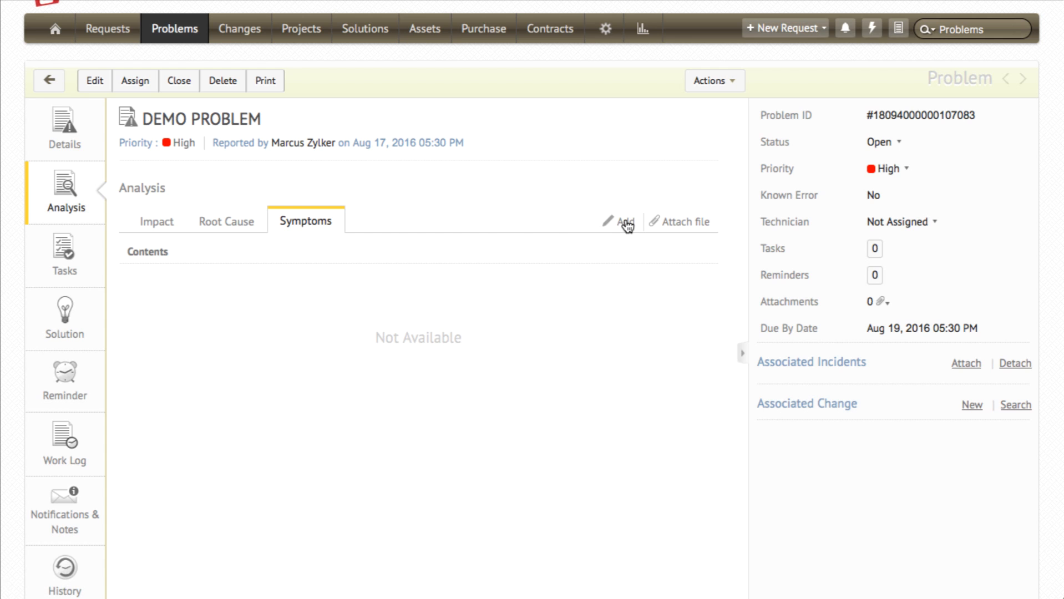
click(226, 221)
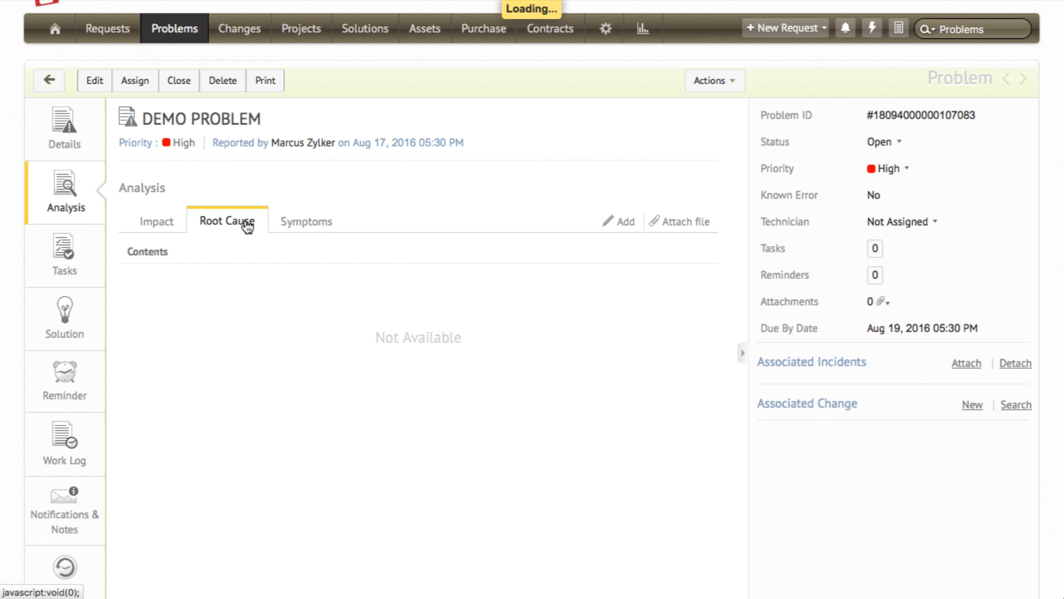
click(63, 256)
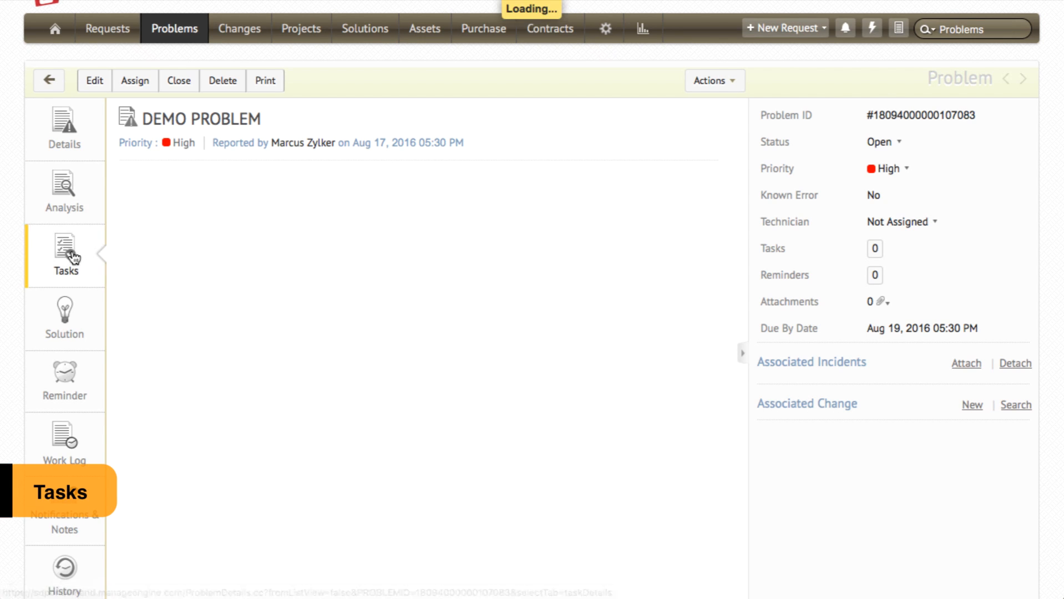
Check the empty task list, then view the Solution section's empty WorkAround tab.
click(65, 257)
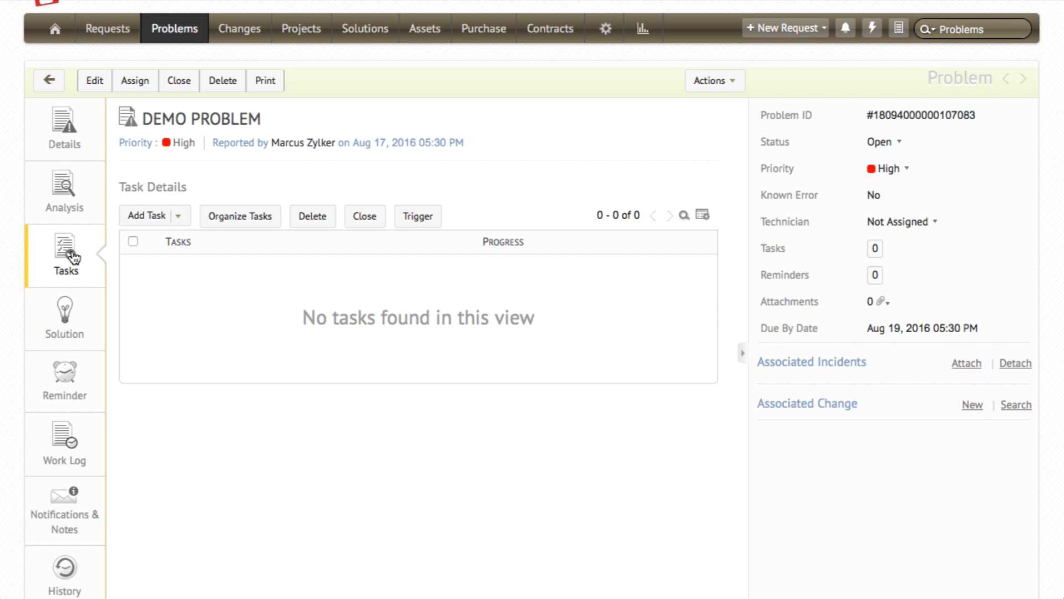
click(64, 318)
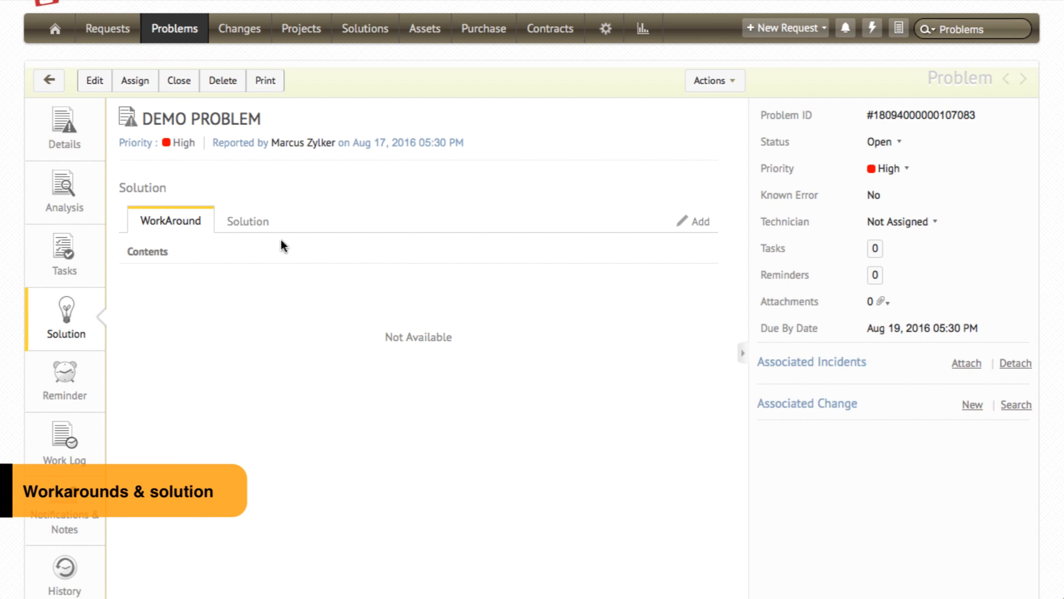
Review the empty Solution tab, reminders and work log, then start adding a work log entry.
click(247, 220)
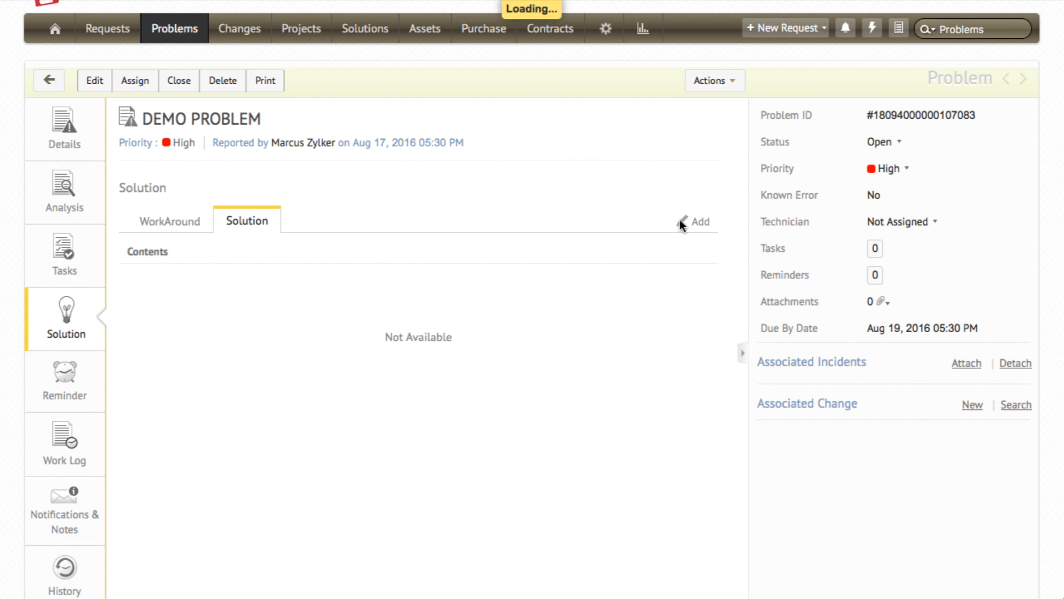
click(700, 221)
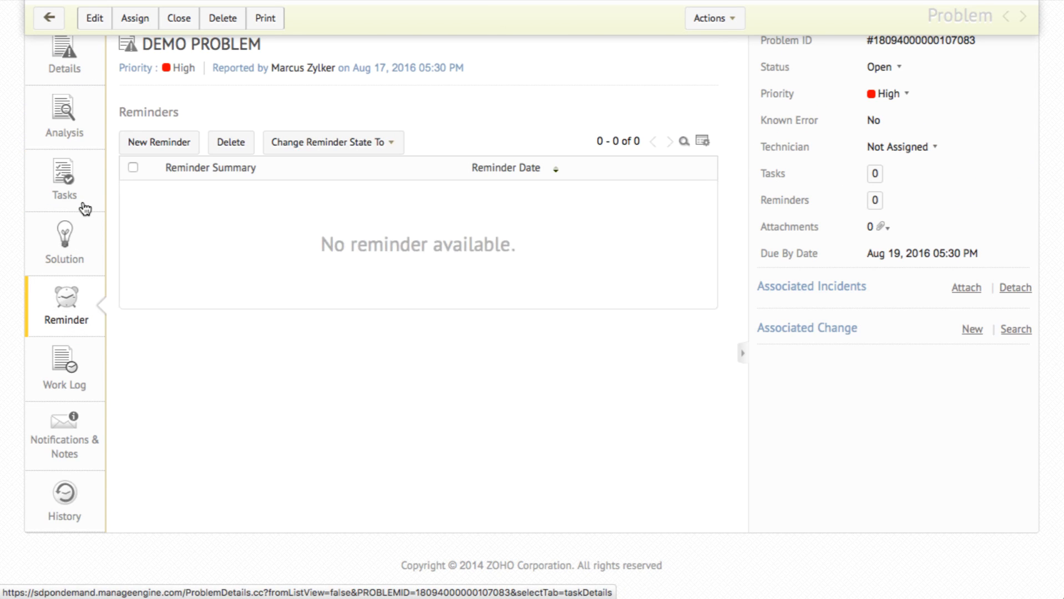
click(63, 368)
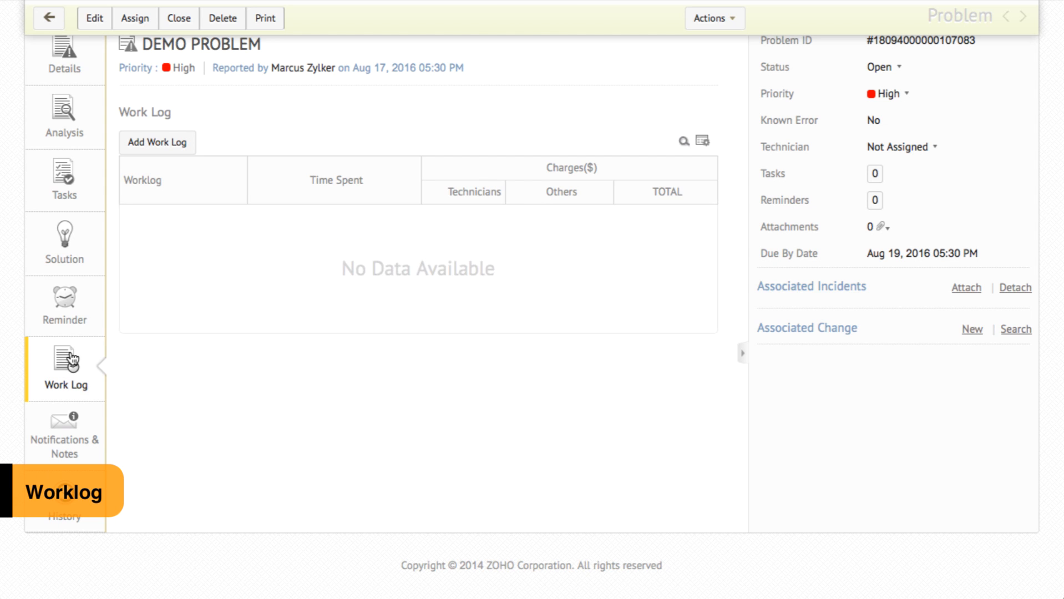
click(157, 142)
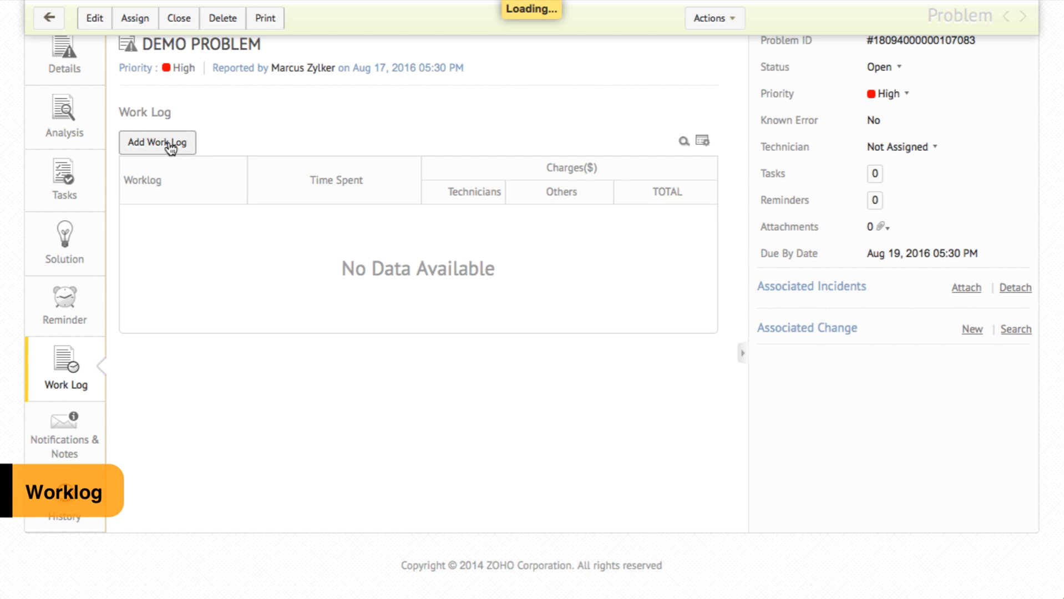
Save a 3-hour time spent entry on DEMO PROBLEM and review its history showing the entry and creation.
click(156, 142)
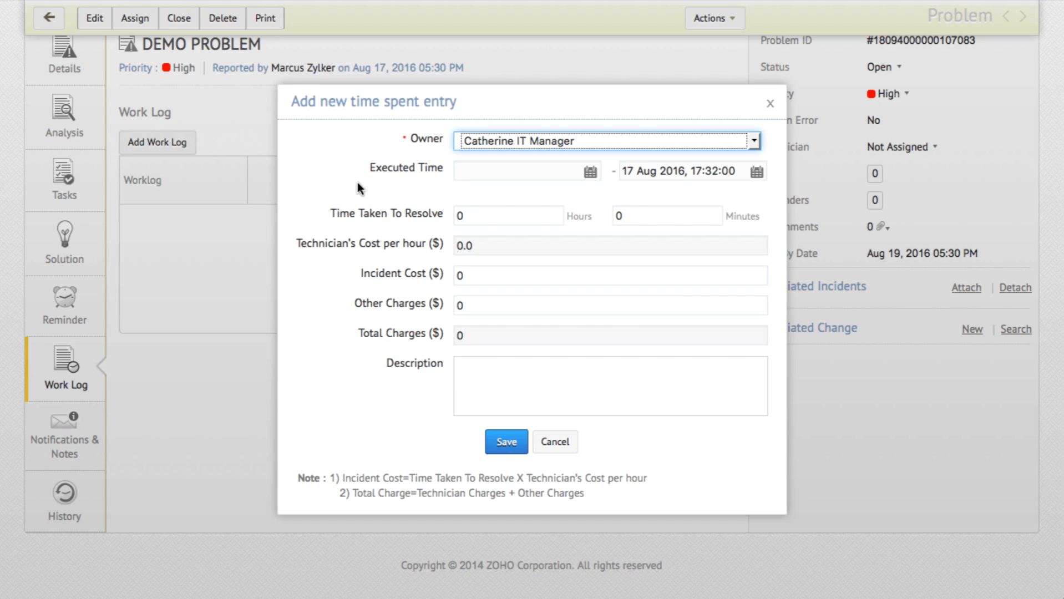
mouse_move(486, 215)
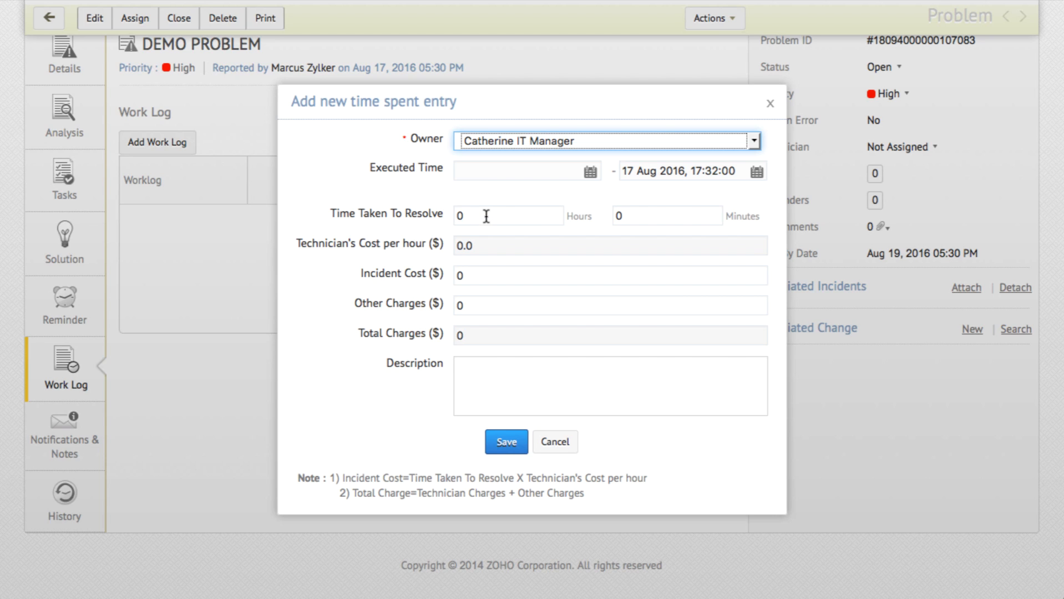
text(3)
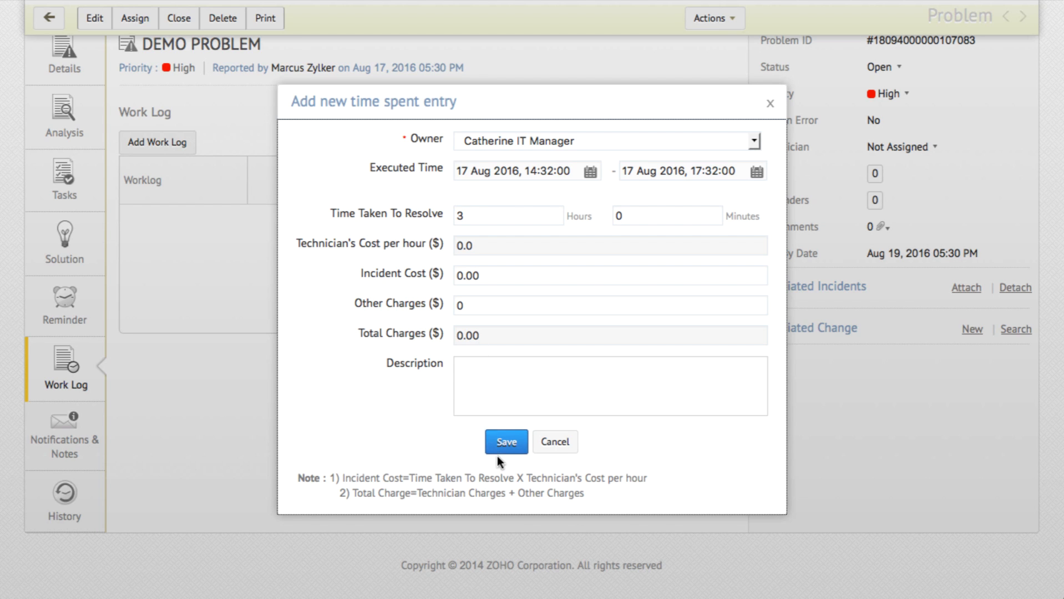
click(506, 441)
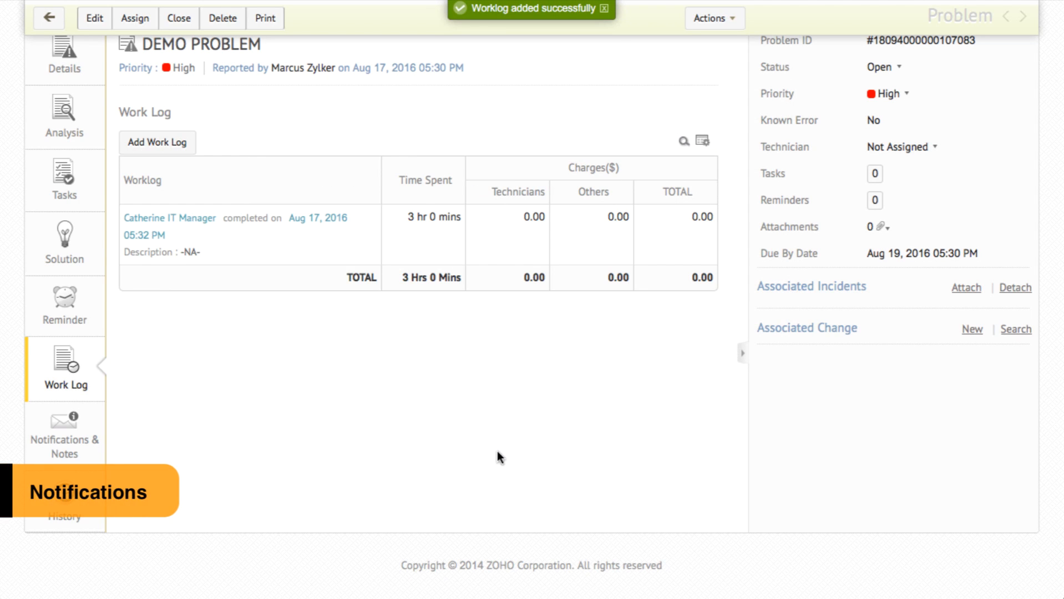
click(65, 434)
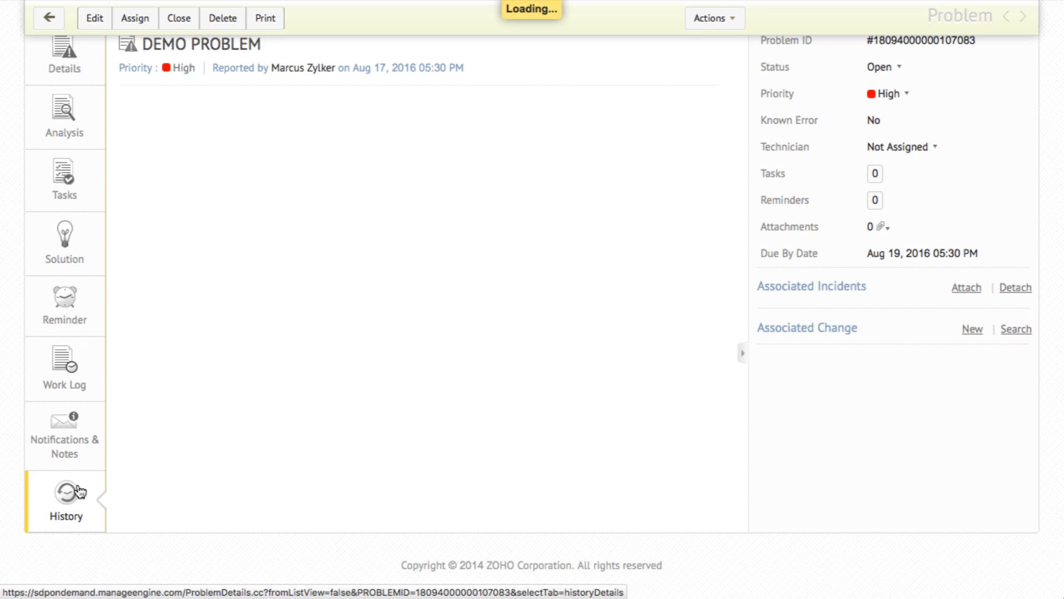
click(65, 498)
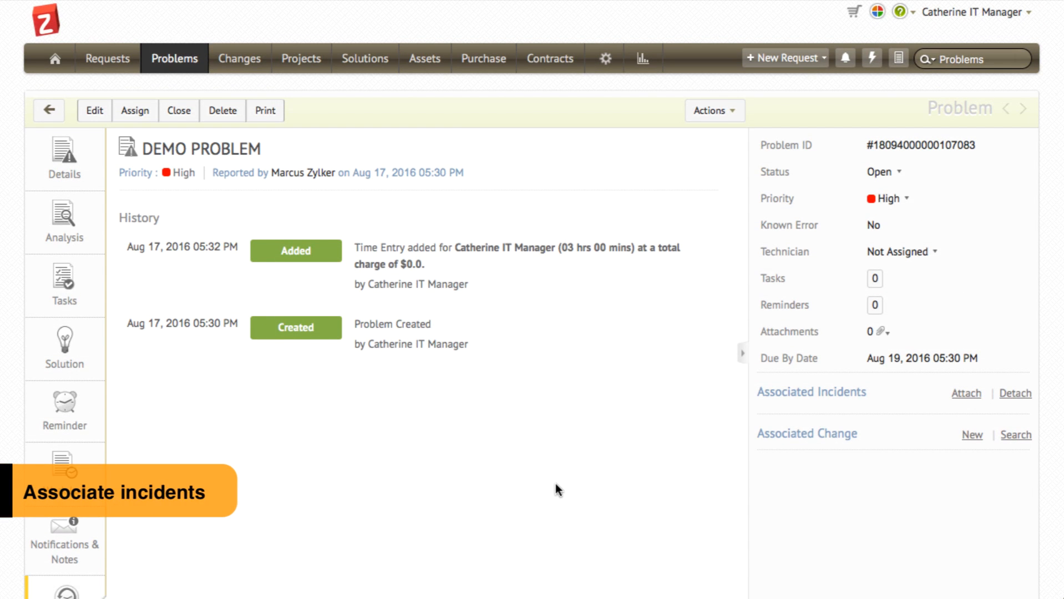
Associate the Outlook email delay incident from Open Incidents with DEMO PROBLEM, then go to Setup.
click(965, 393)
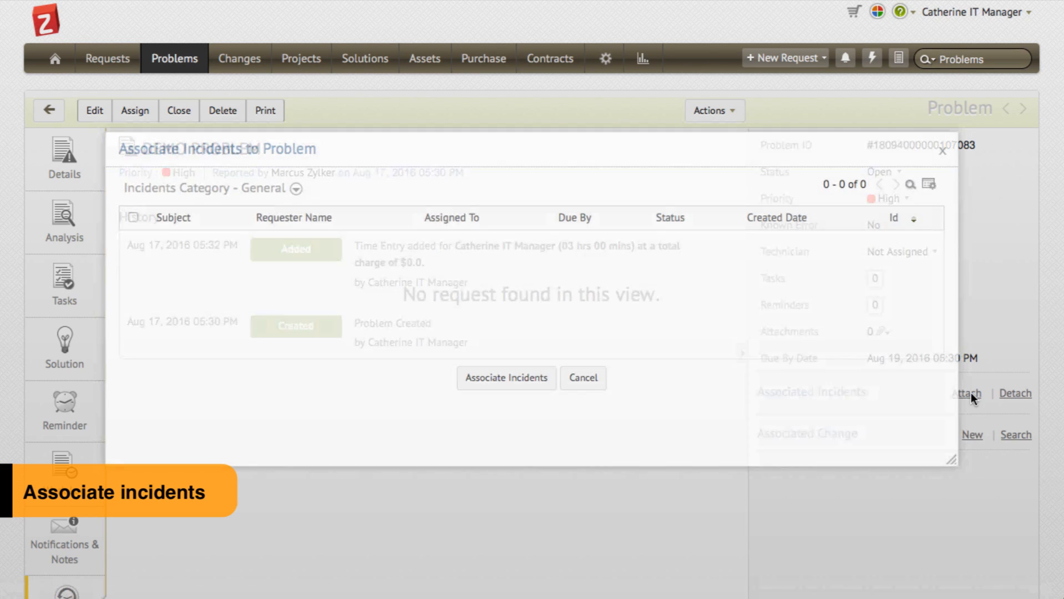
click(294, 187)
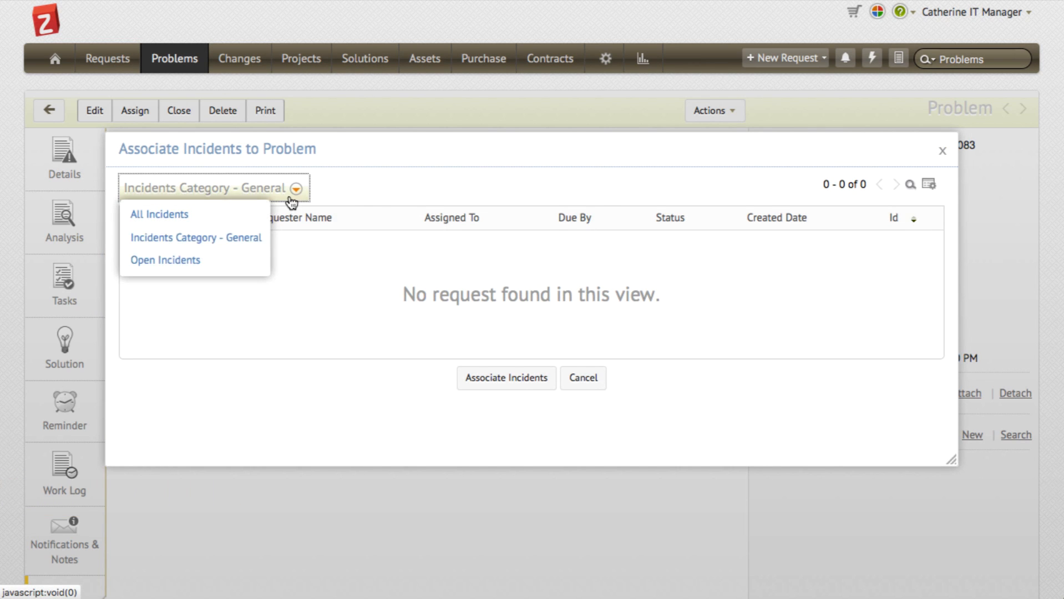
click(165, 260)
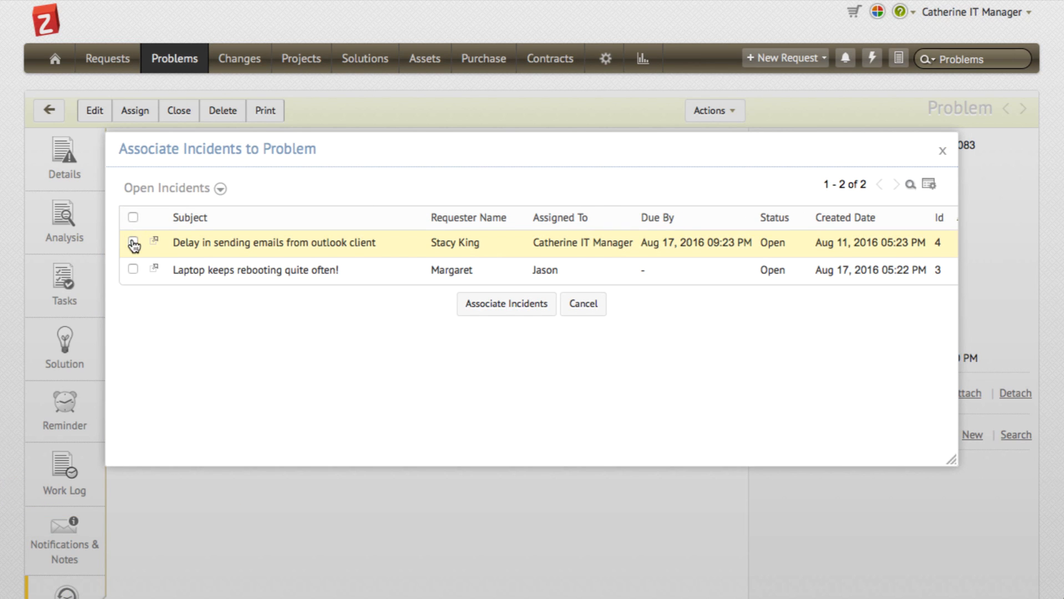
click(506, 302)
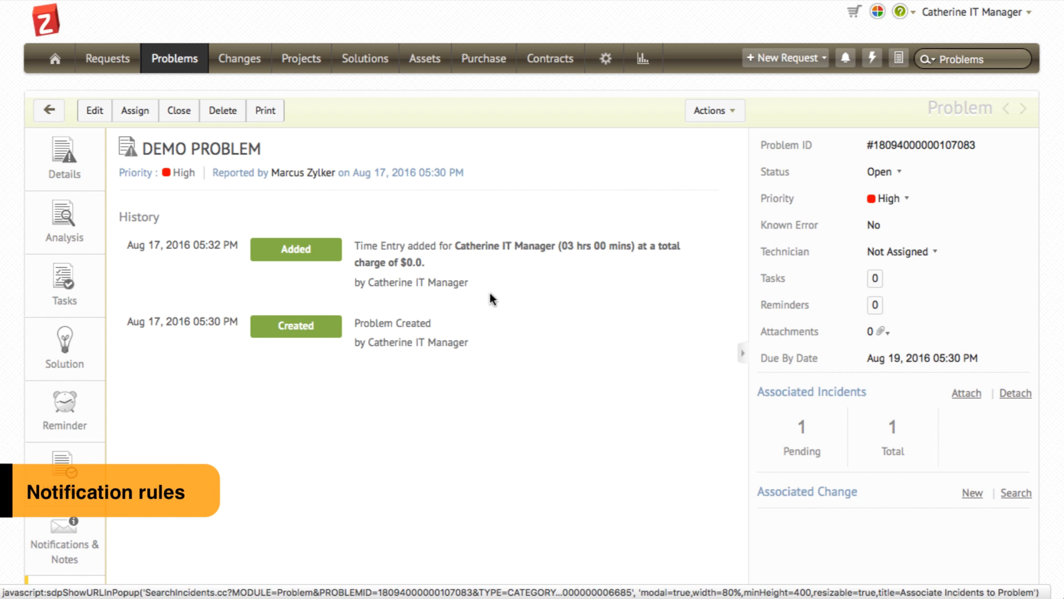
click(602, 59)
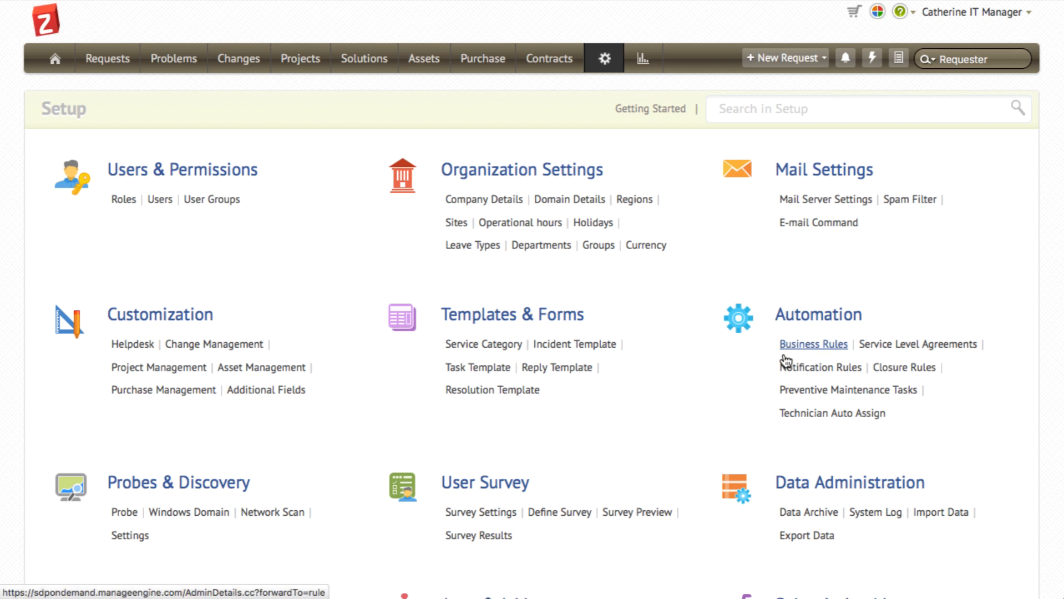
Review the Problem notification rules under Automation without changes, then go to the Requests list.
click(818, 367)
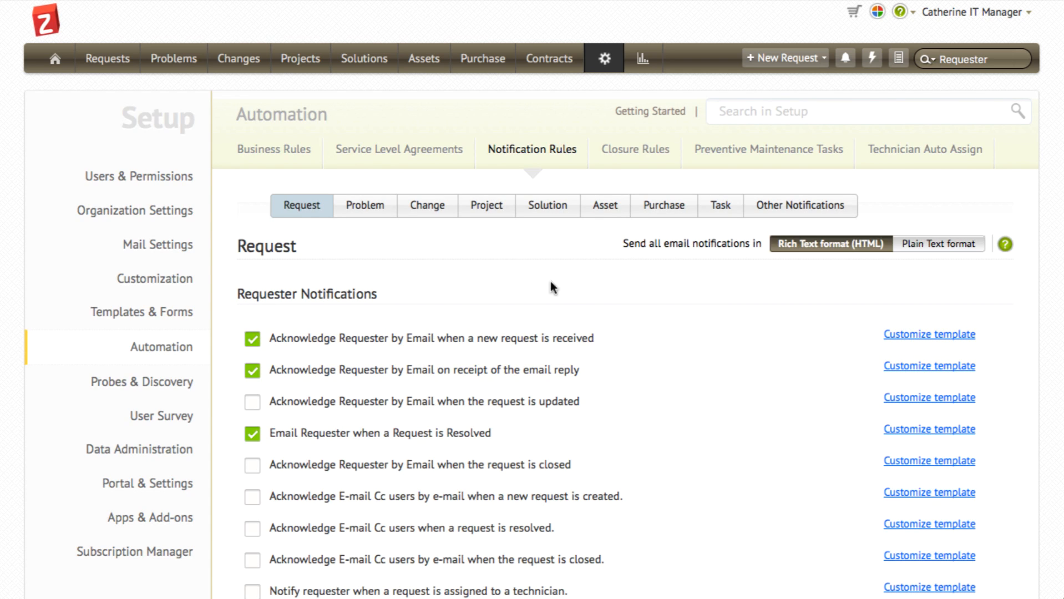
click(363, 205)
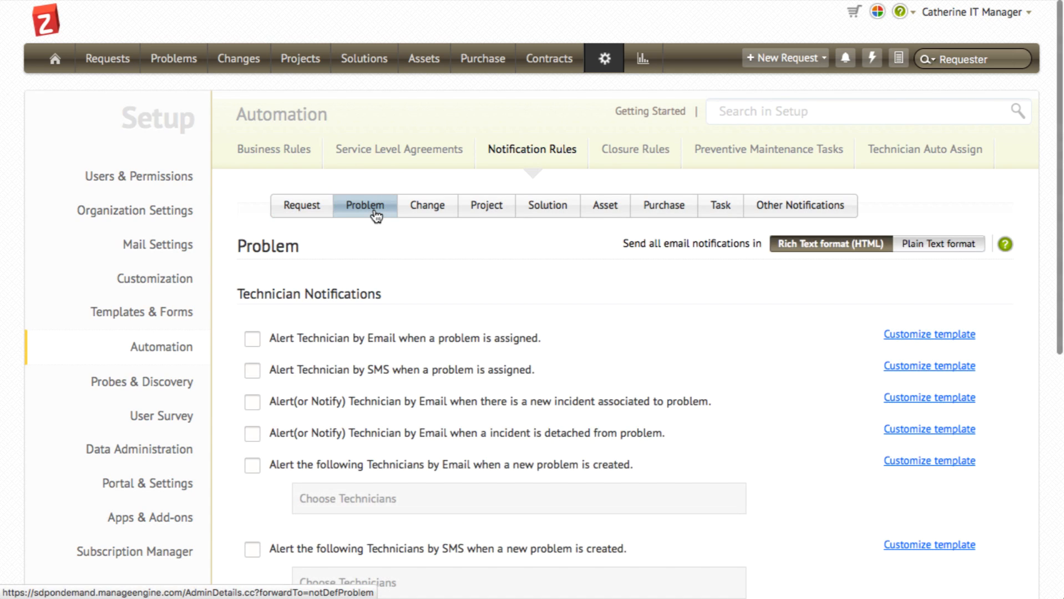
mouse_move(375, 312)
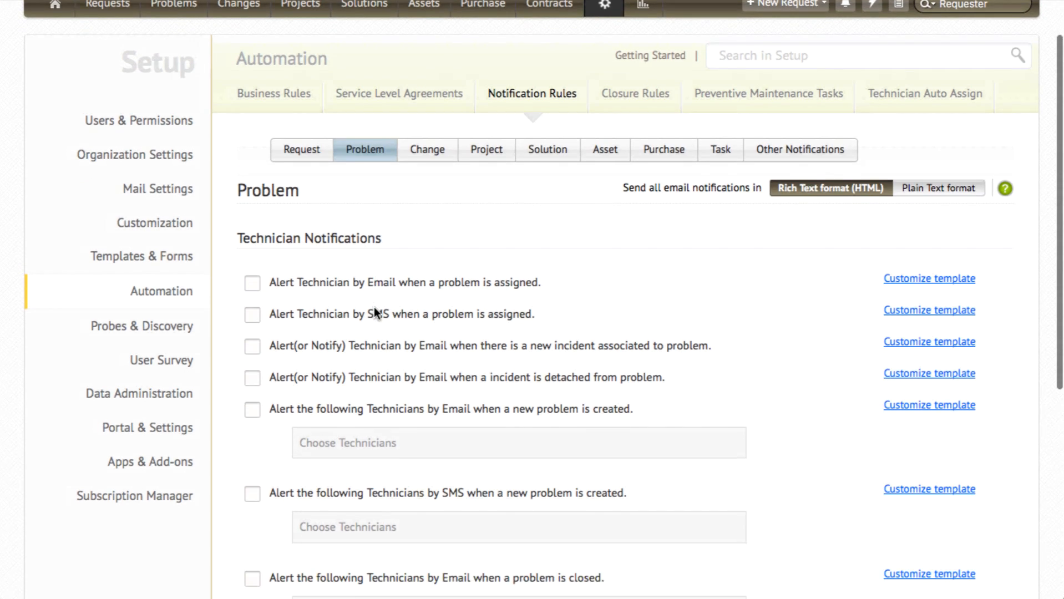
scroll(down, 3)
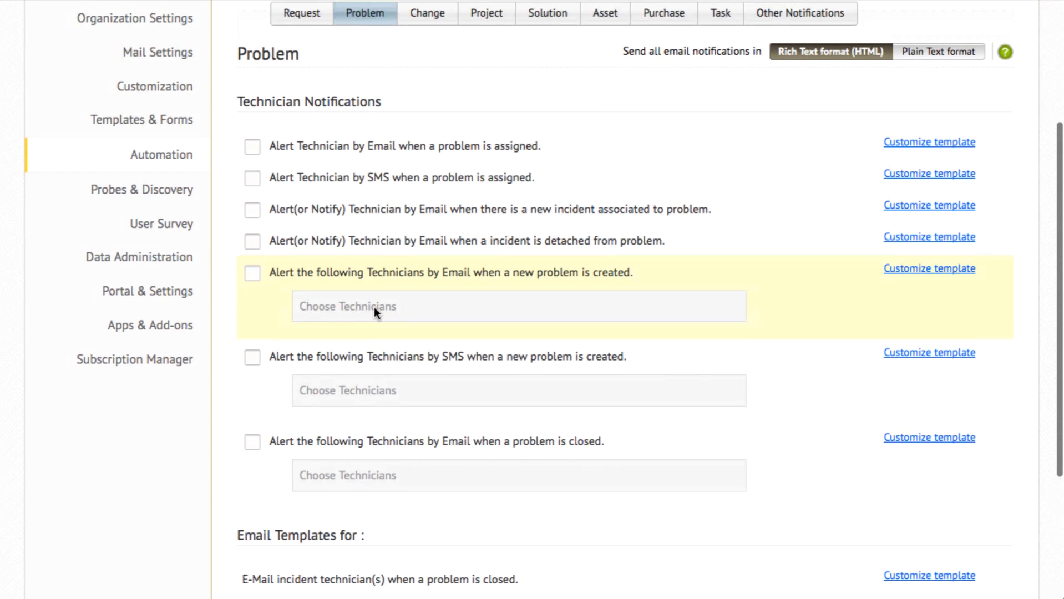
scroll(up, 3)
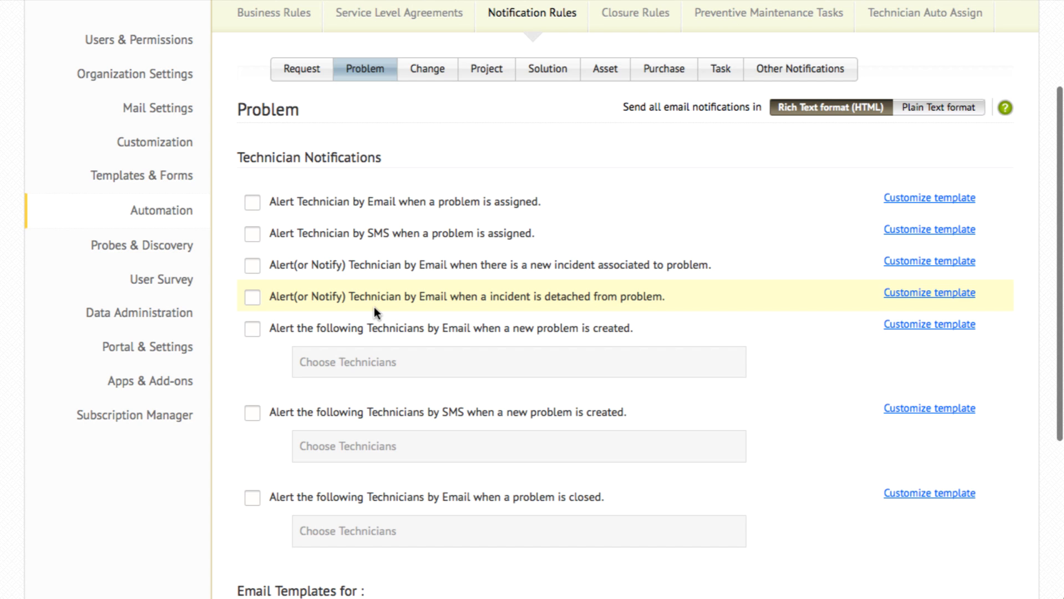
scroll(up, 3)
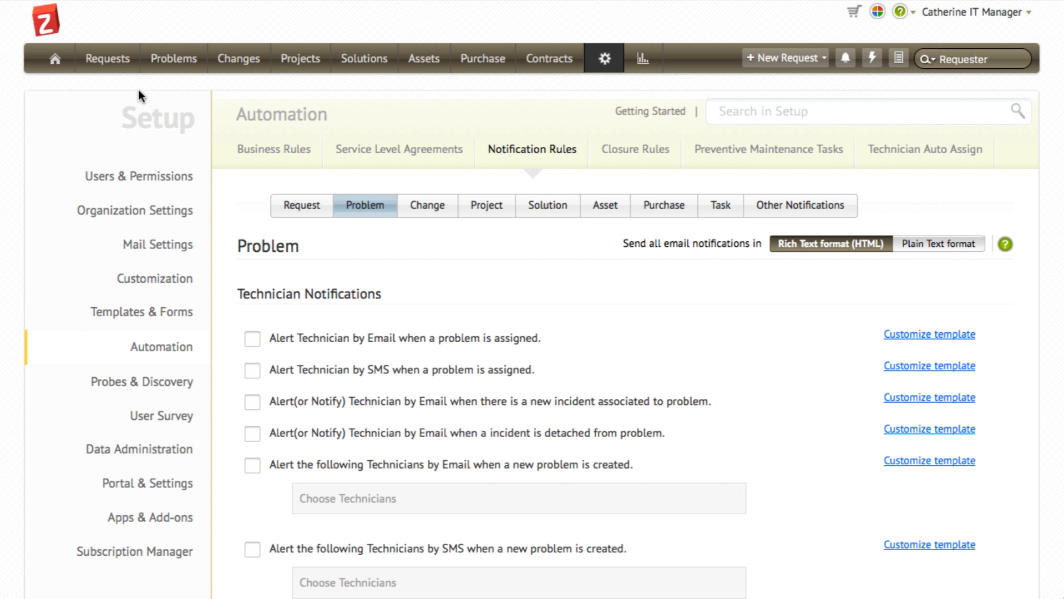
click(107, 57)
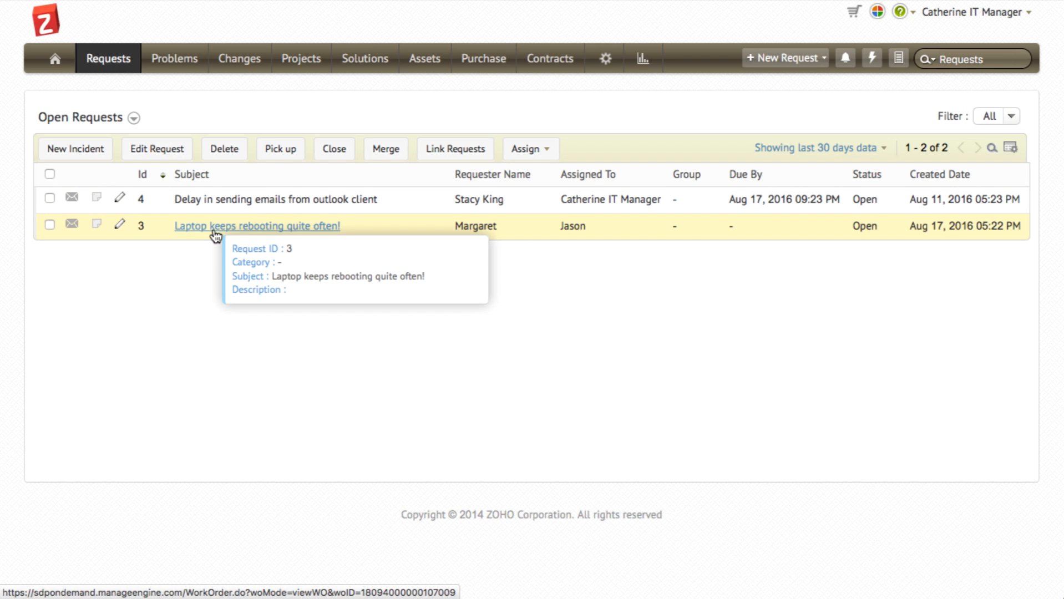
Convert the laptop rebooting request into a new associated problem and view that problem.
click(258, 227)
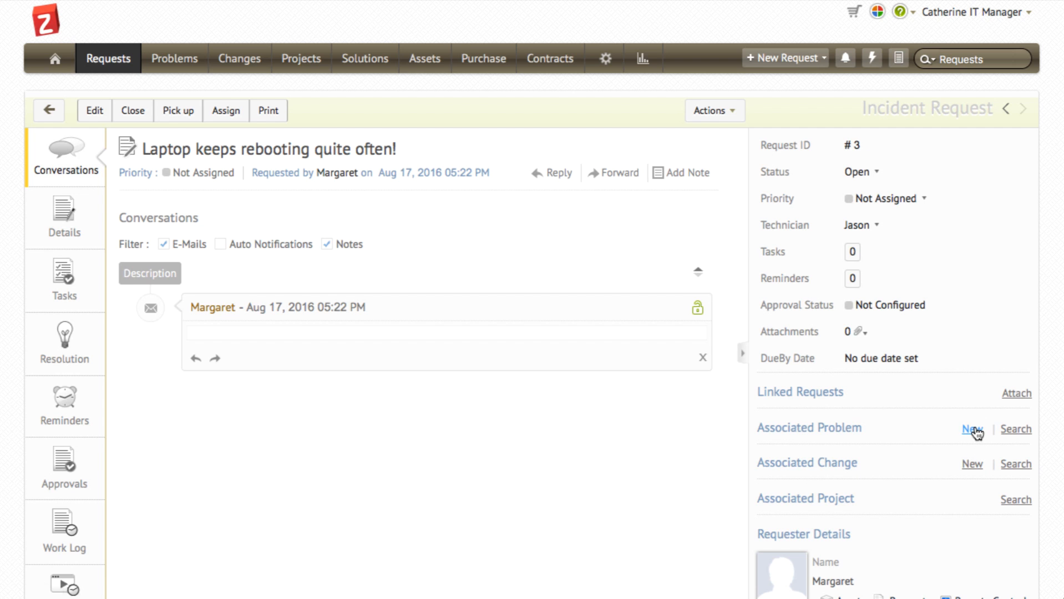
mouse_move(972, 428)
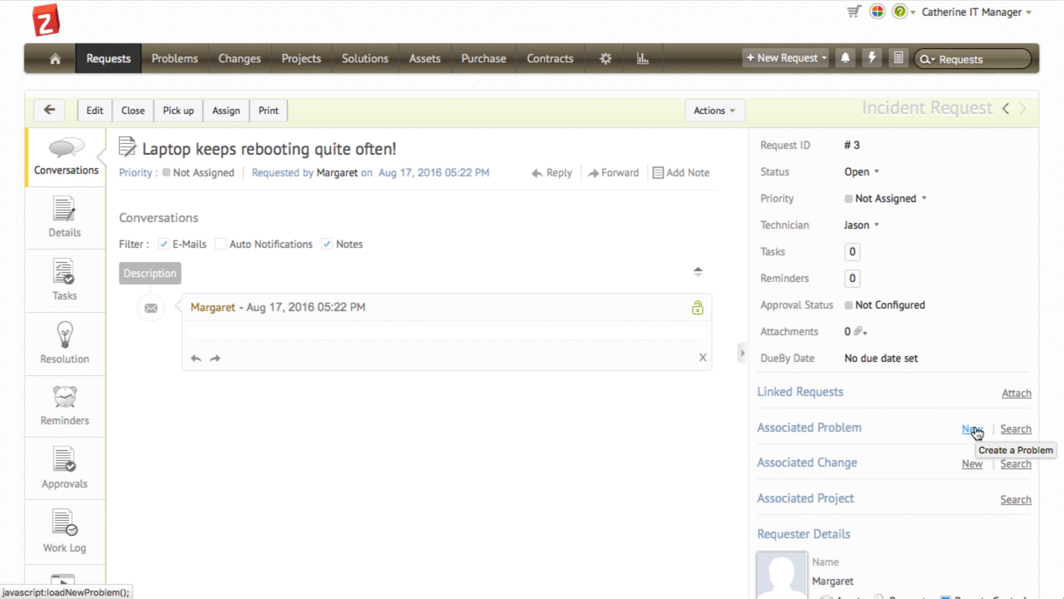
click(971, 429)
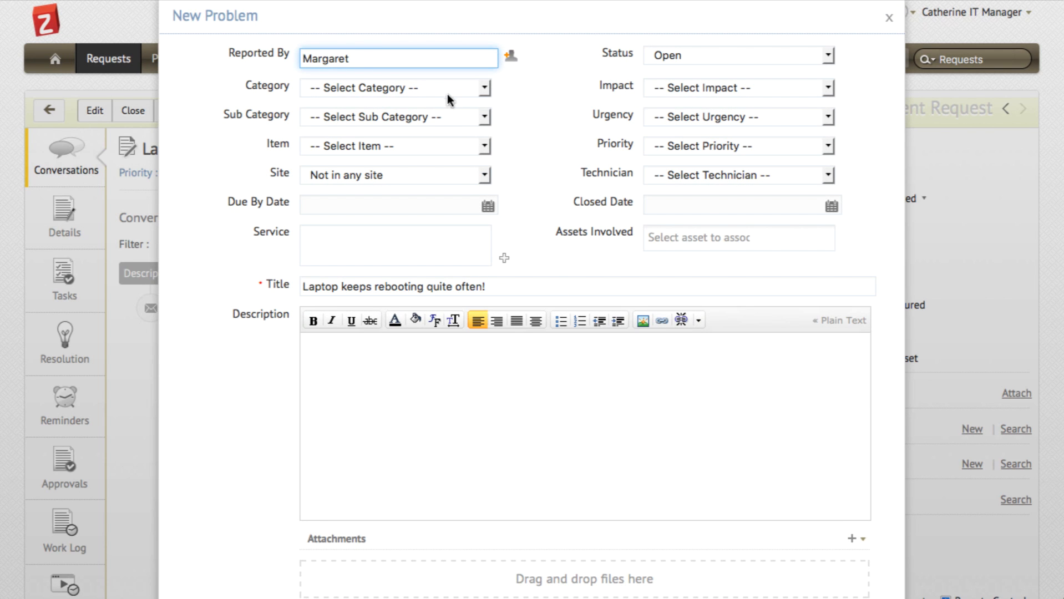
click(483, 87)
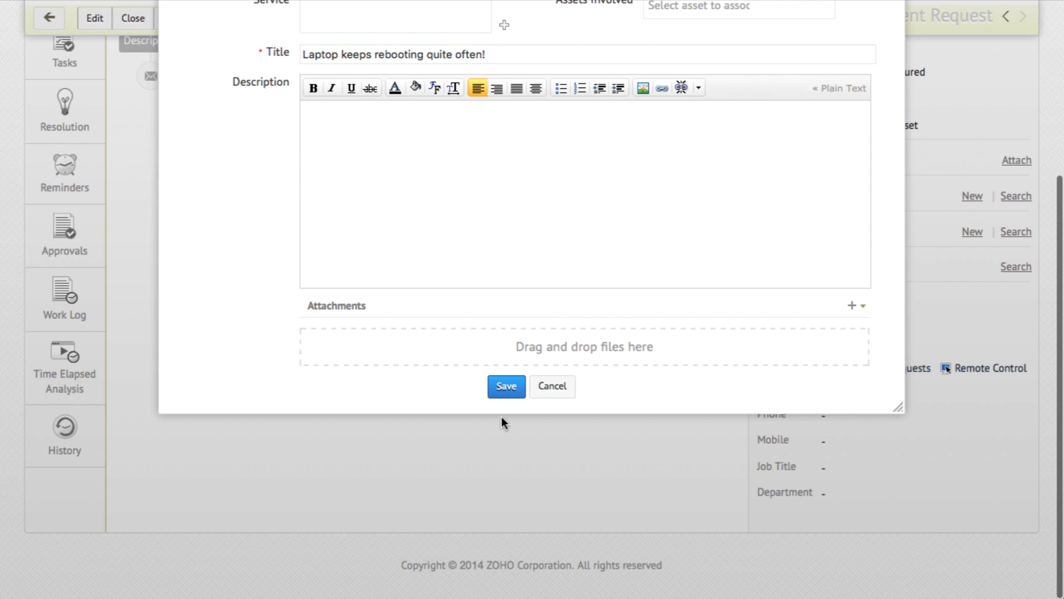
click(506, 386)
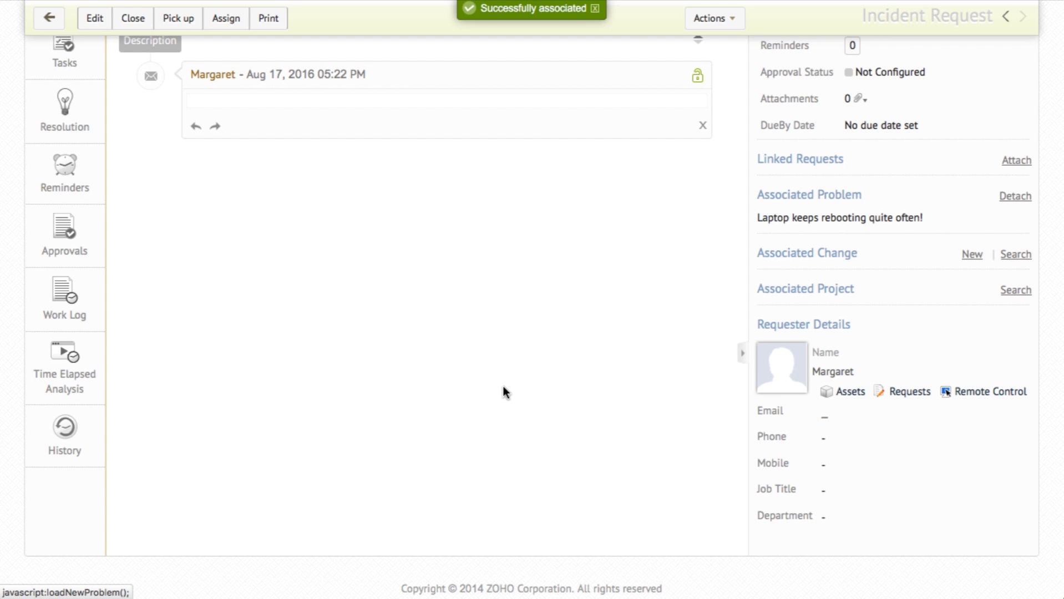
mouse_move(777, 229)
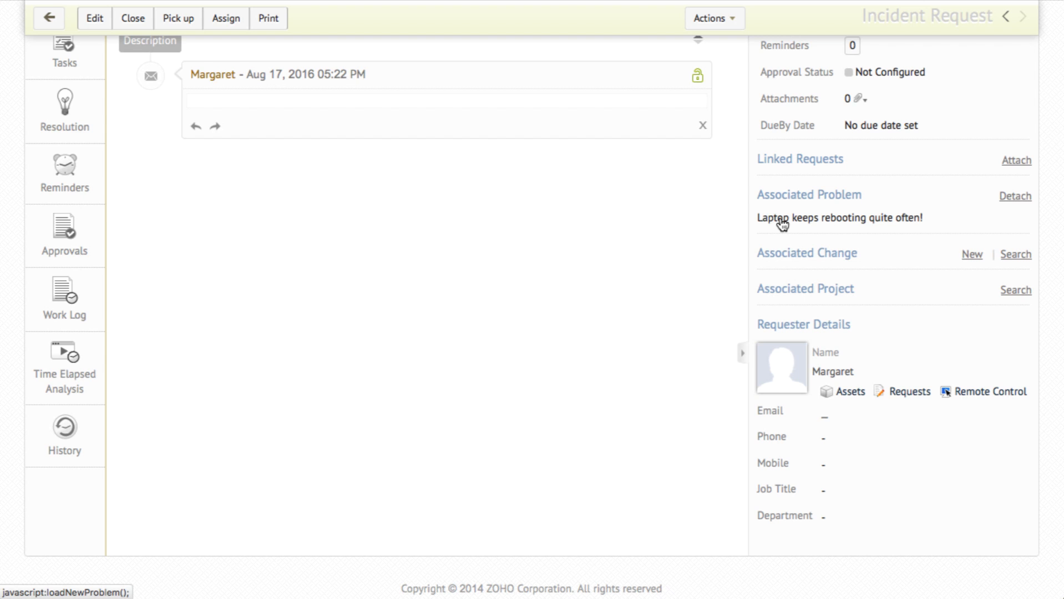
click(840, 217)
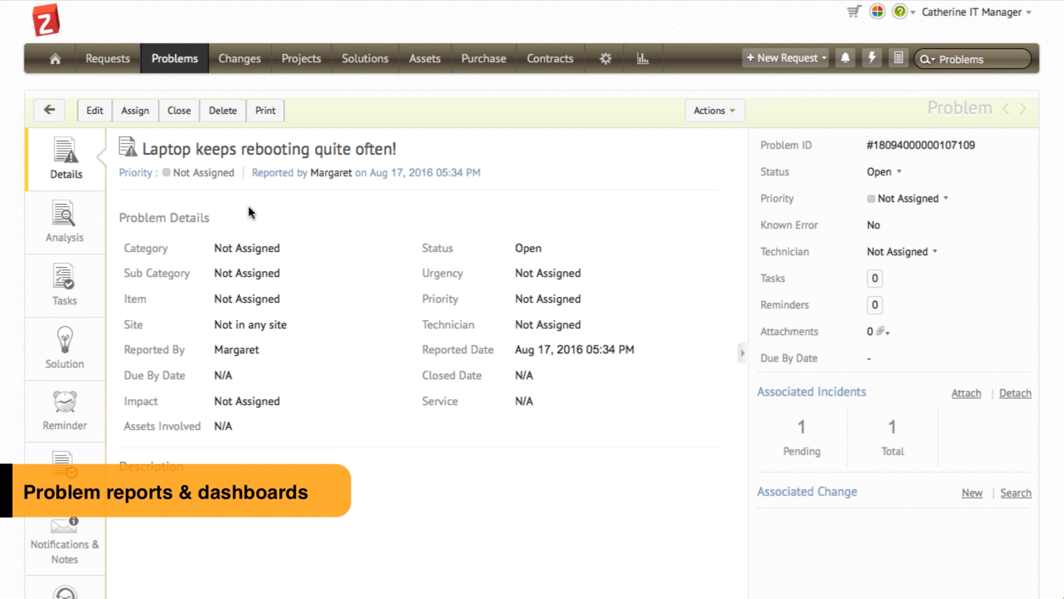
Start a new tabular custom report based on the Problems module.
click(641, 58)
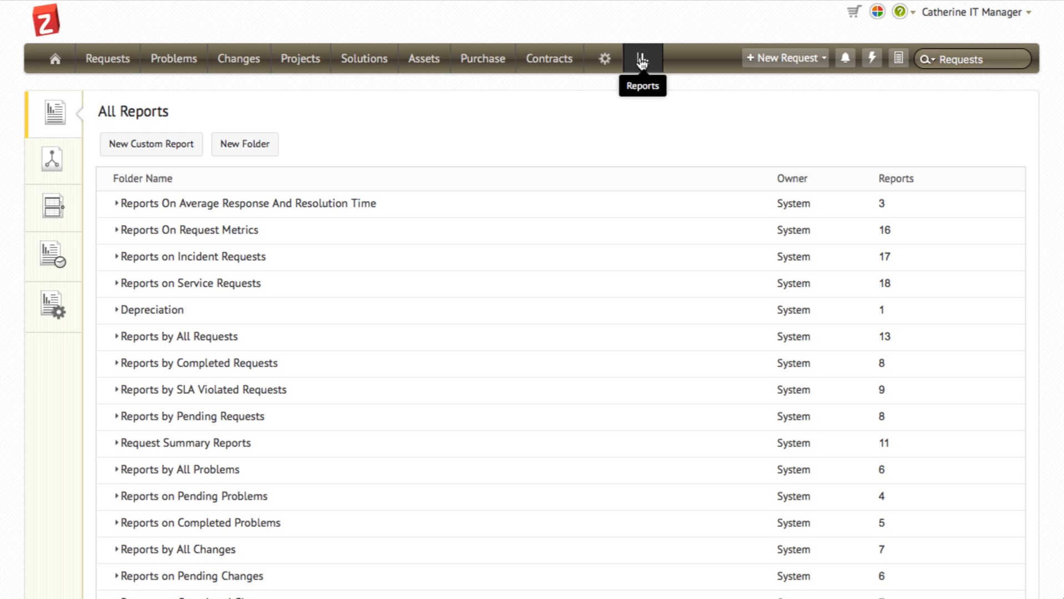
mouse_move(263, 469)
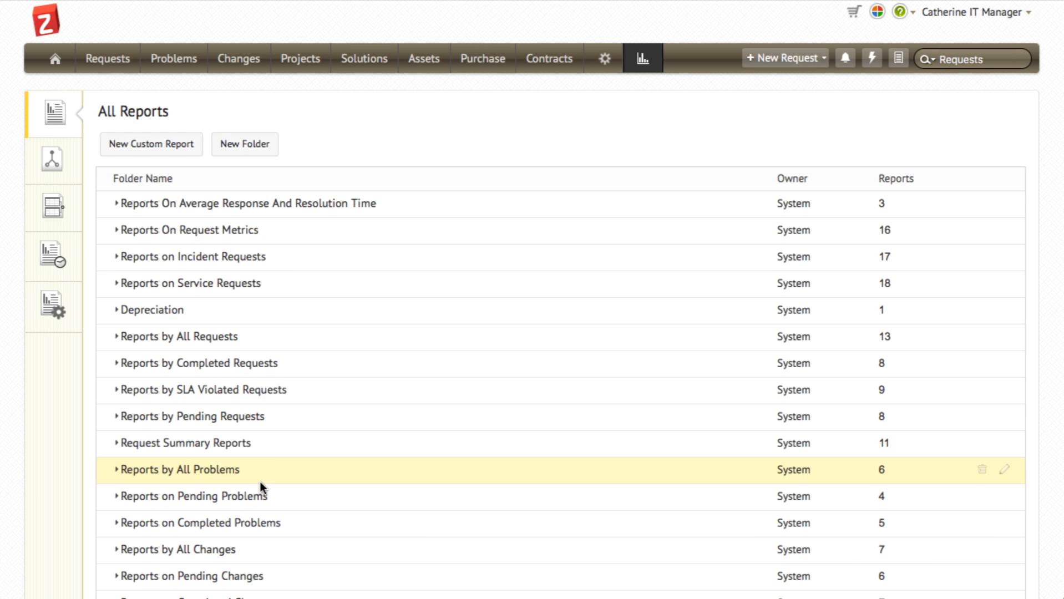
click(151, 144)
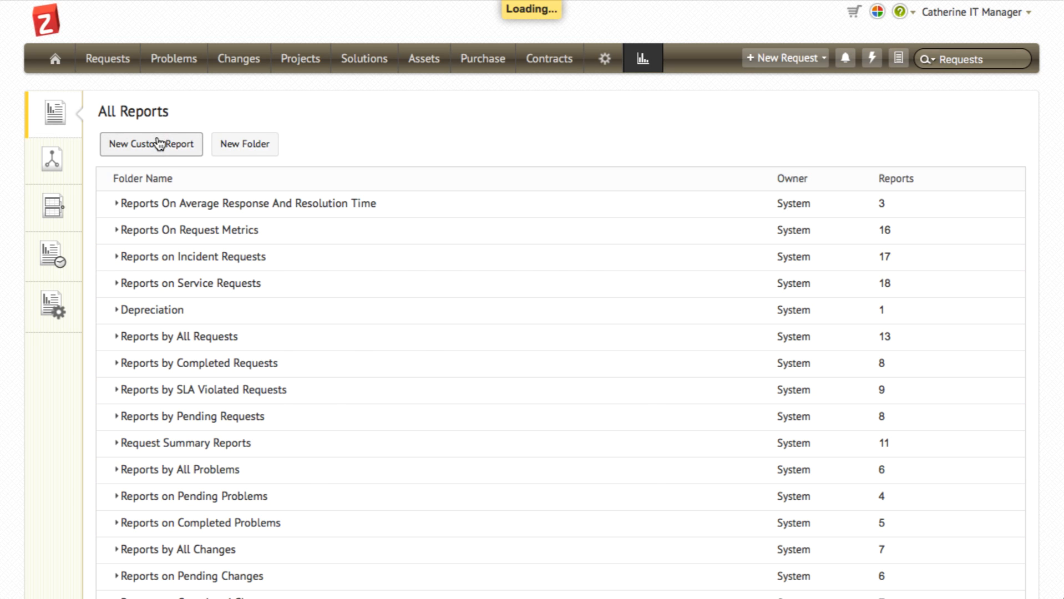
click(151, 145)
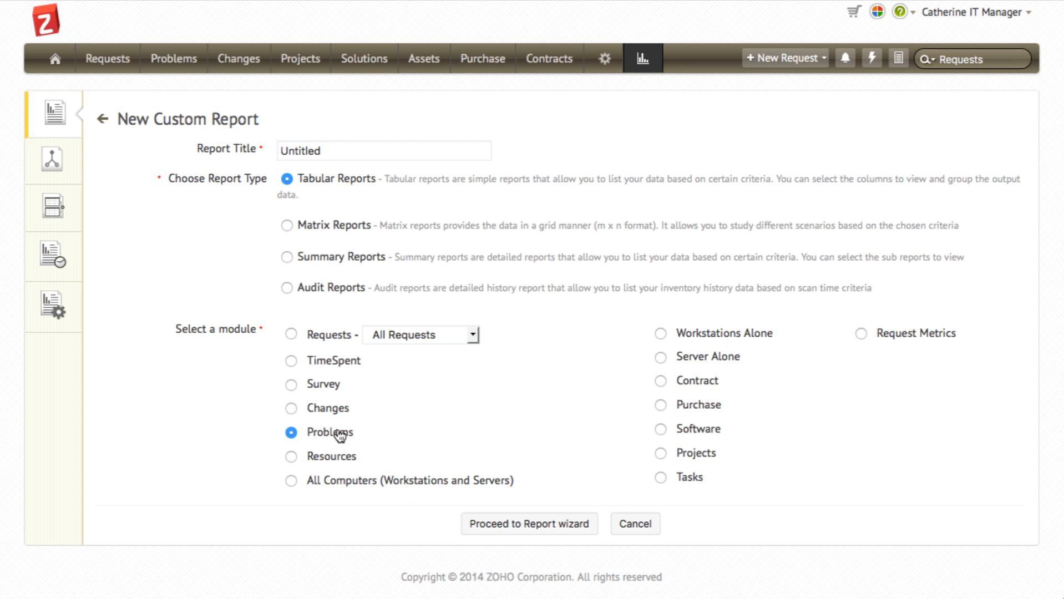
click(528, 524)
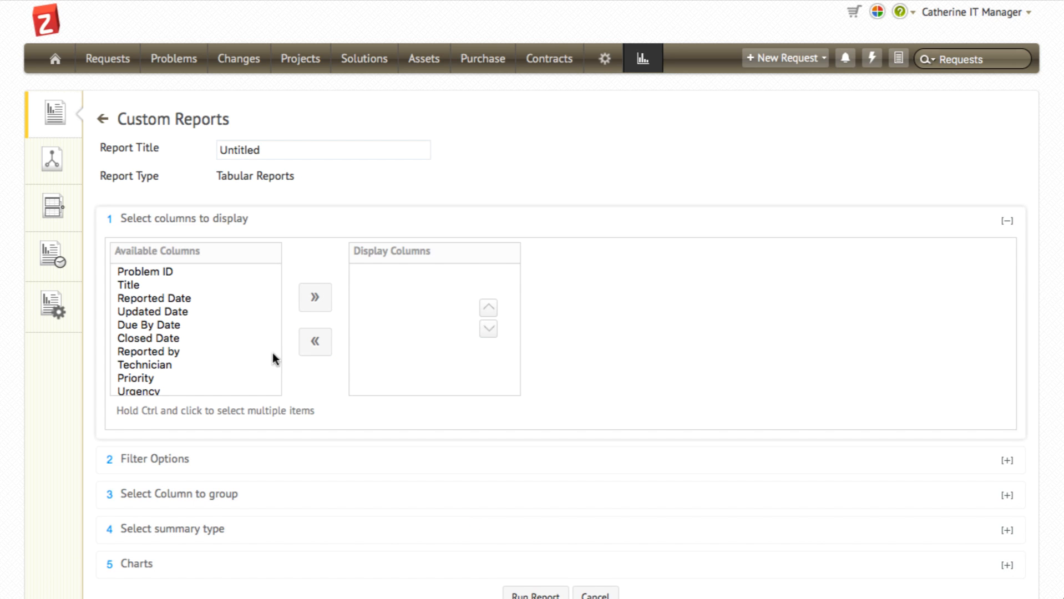
Choose Problem ID as a report column, then switch to the Problem & Change Dashboard.
click(145, 272)
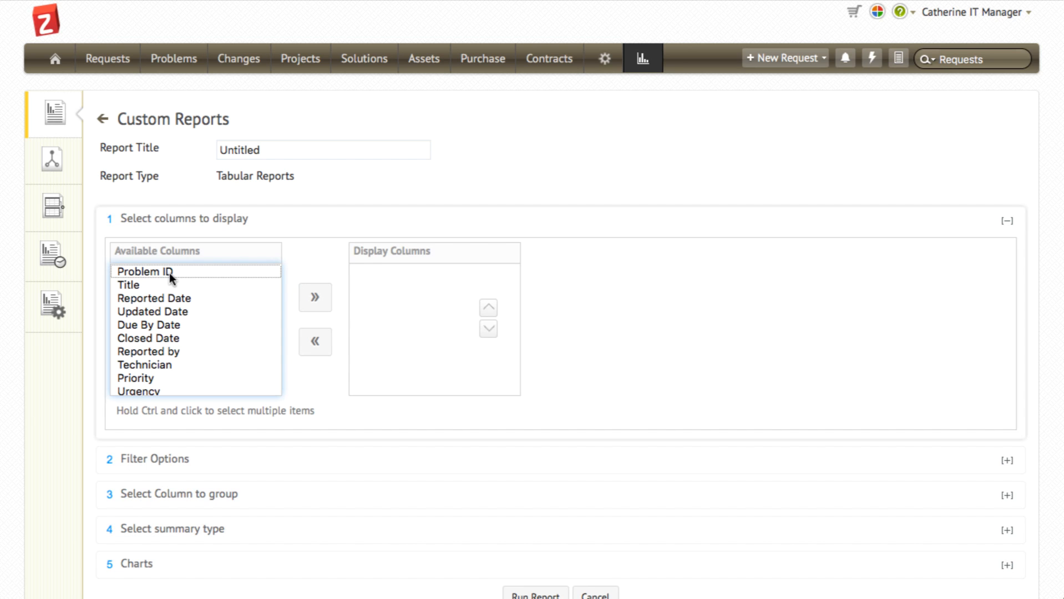
click(56, 59)
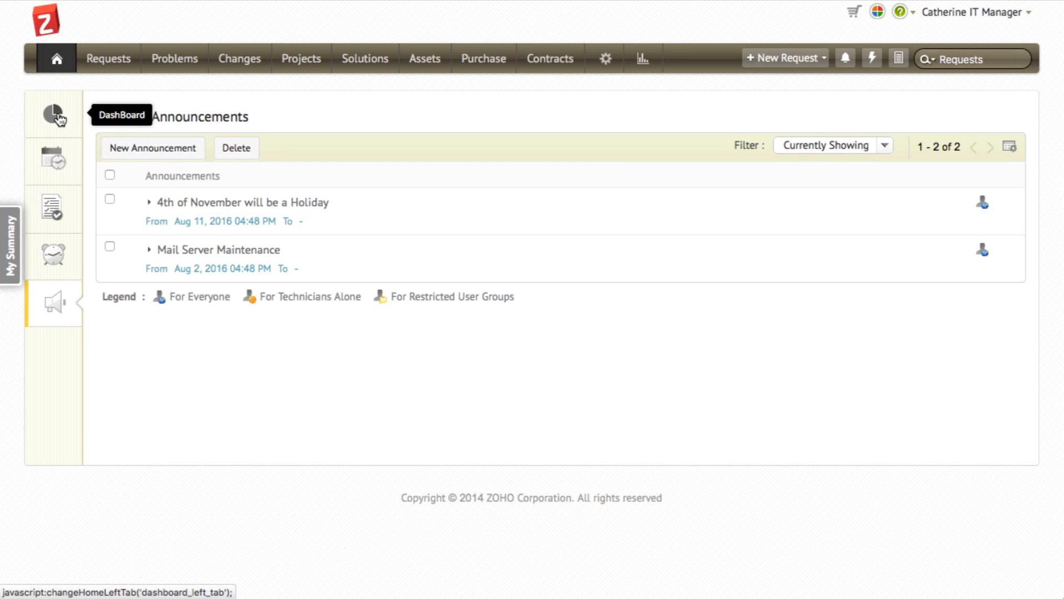
click(54, 114)
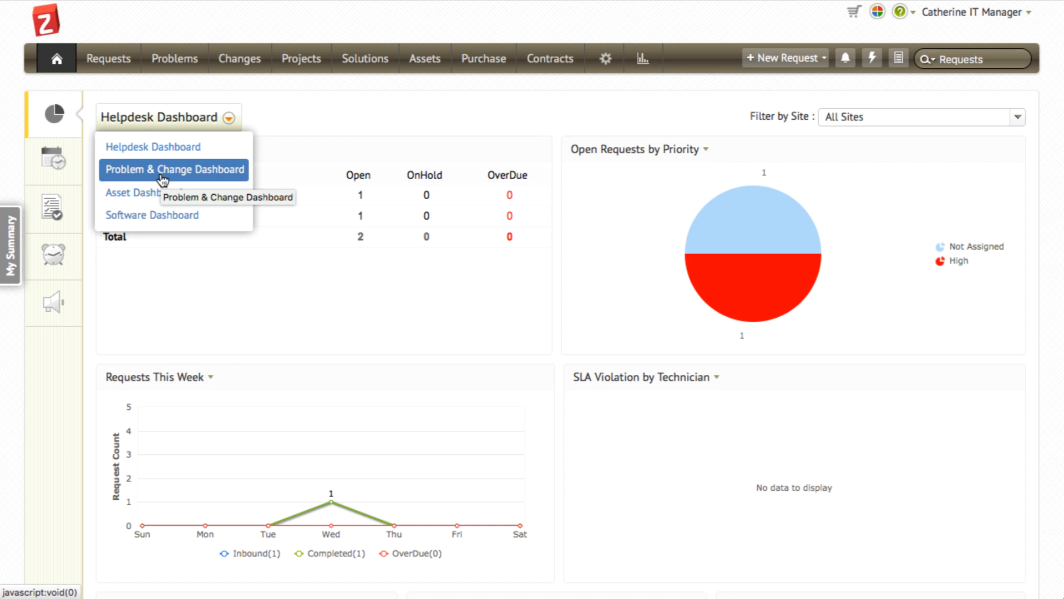